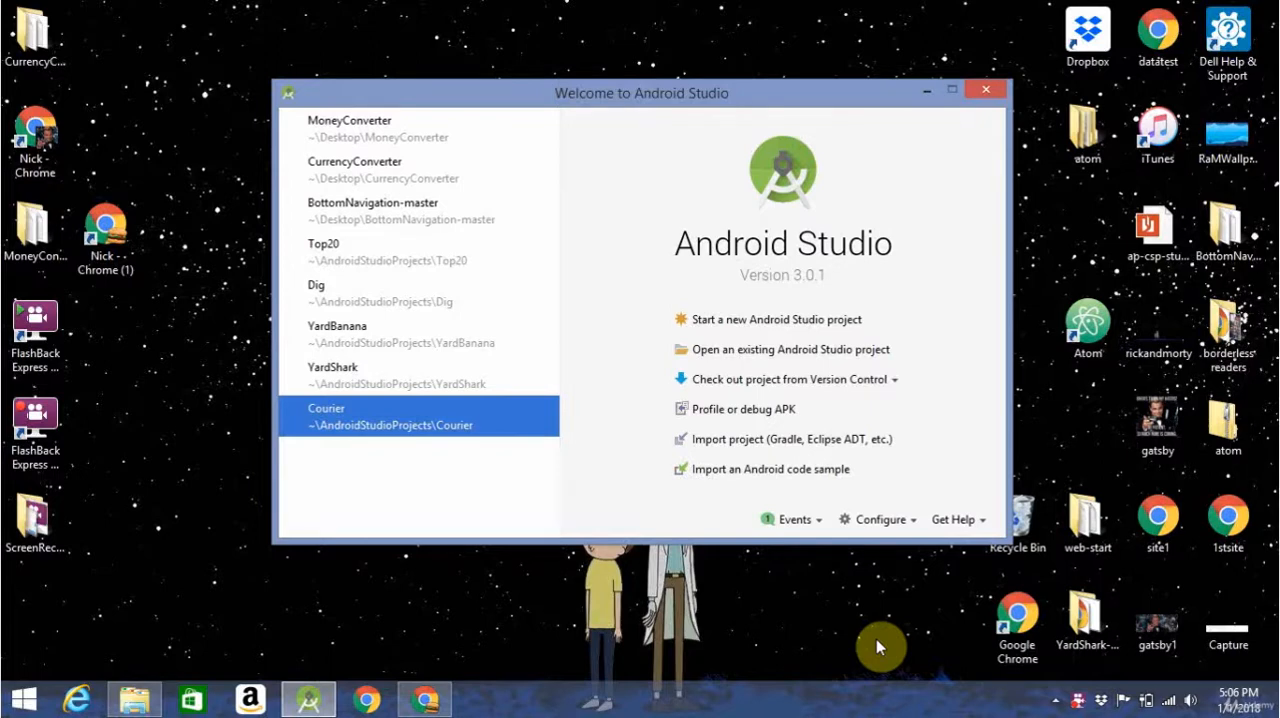
{"action": "mouse_move", "coordinate": [838, 332]}
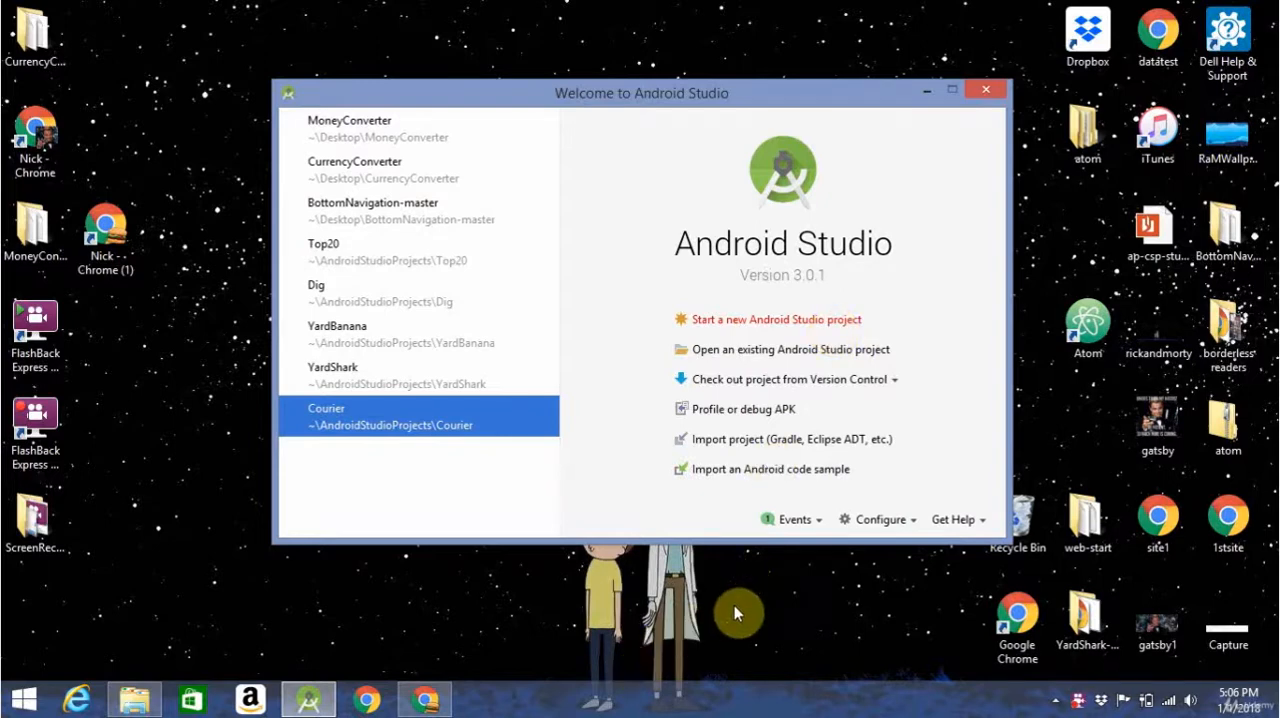
Start a new project and name the application 'Test Application'.
{"action": "left_click", "coordinate": [776, 320]}
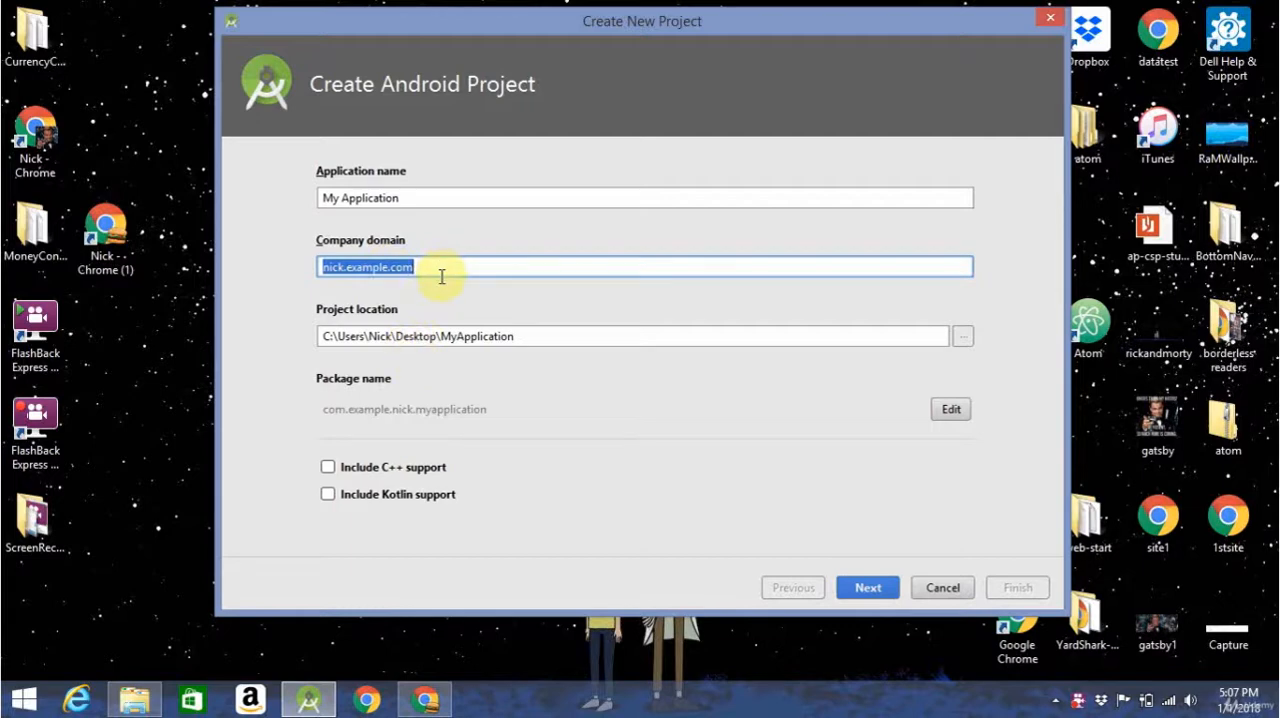
{"action": "mouse_move", "coordinate": [464, 204]}
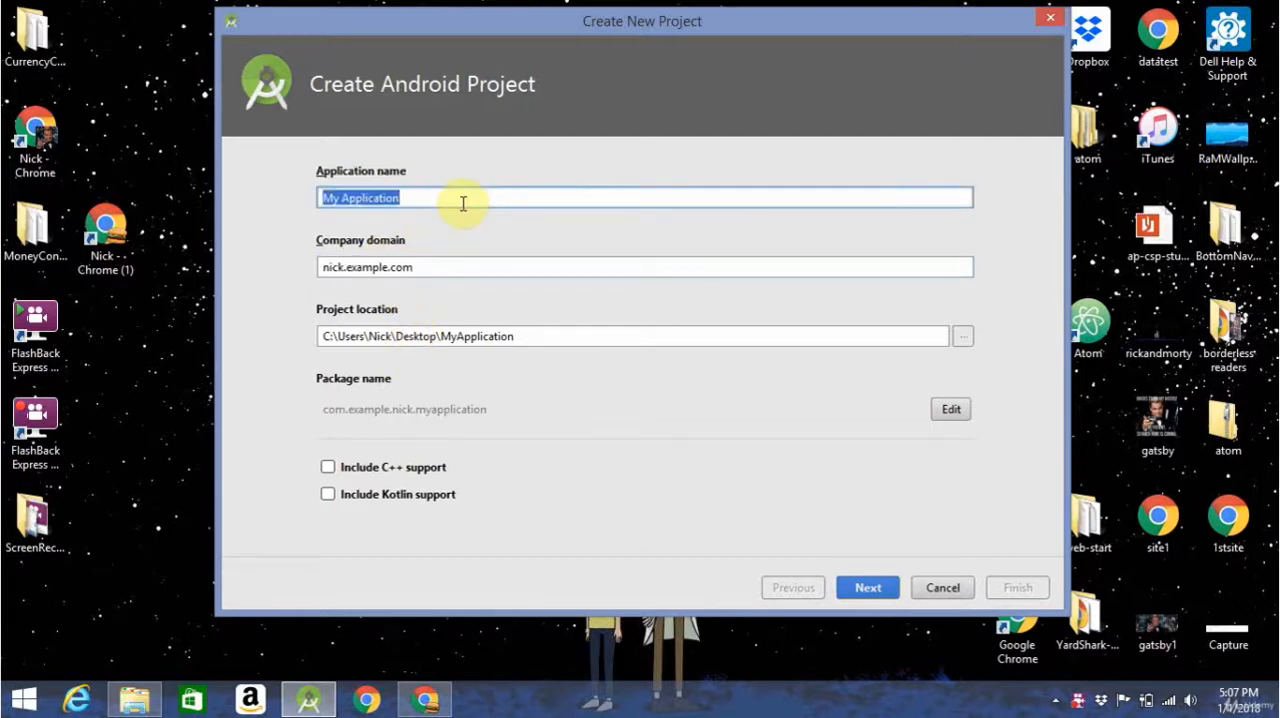
{"action": "left_click", "coordinate": [464, 198]}
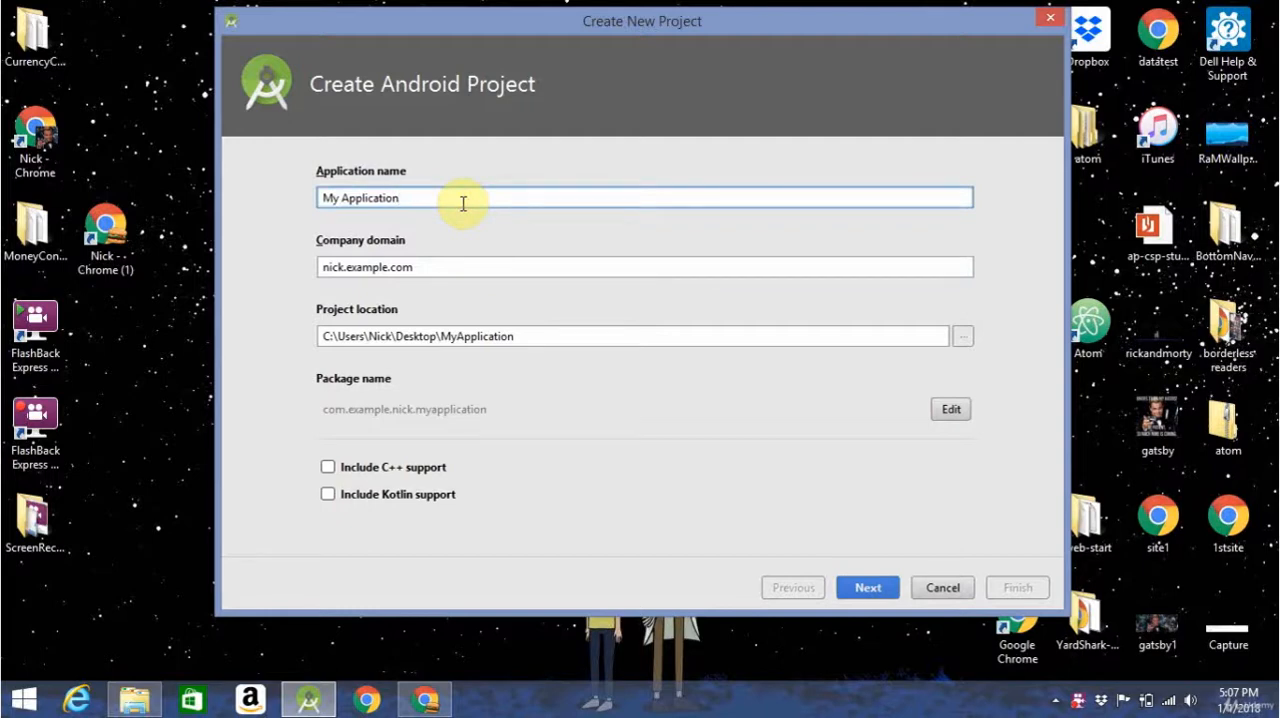
{"action": "triple_click", "coordinate": [360, 198]}
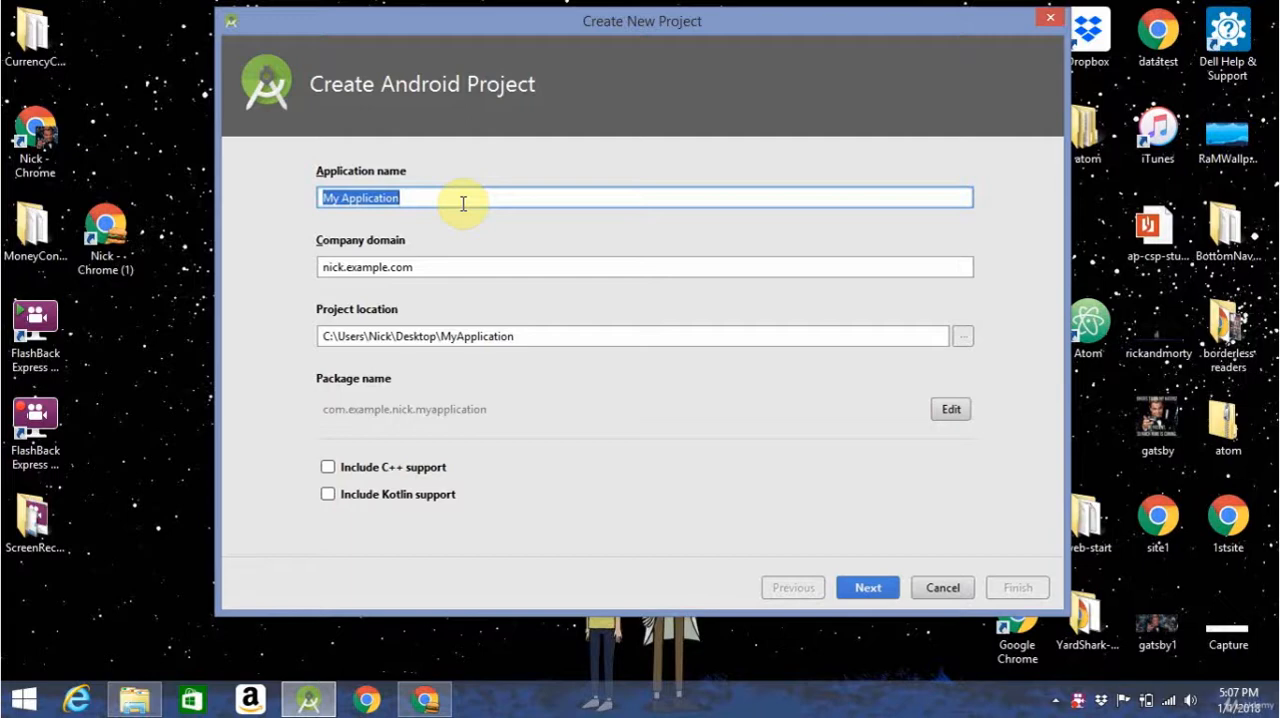
{"action": "type", "text": "Test"}
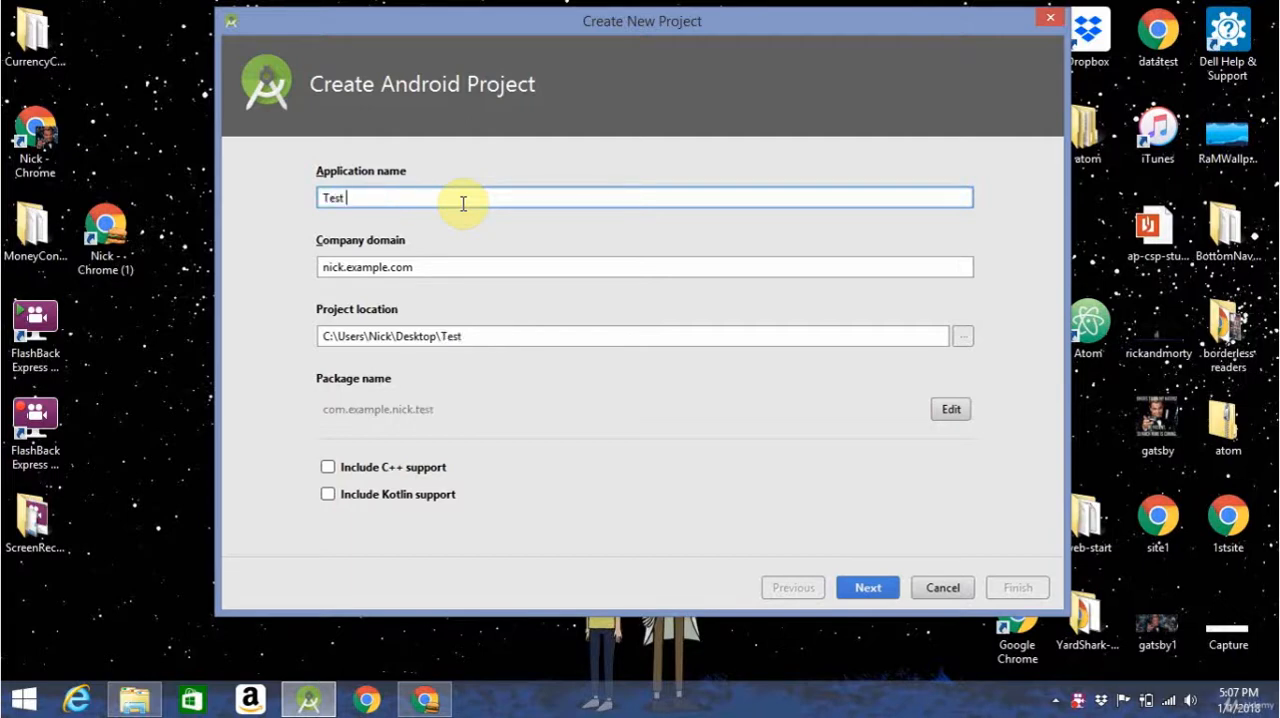
{"action": "type", "text": "Application"}
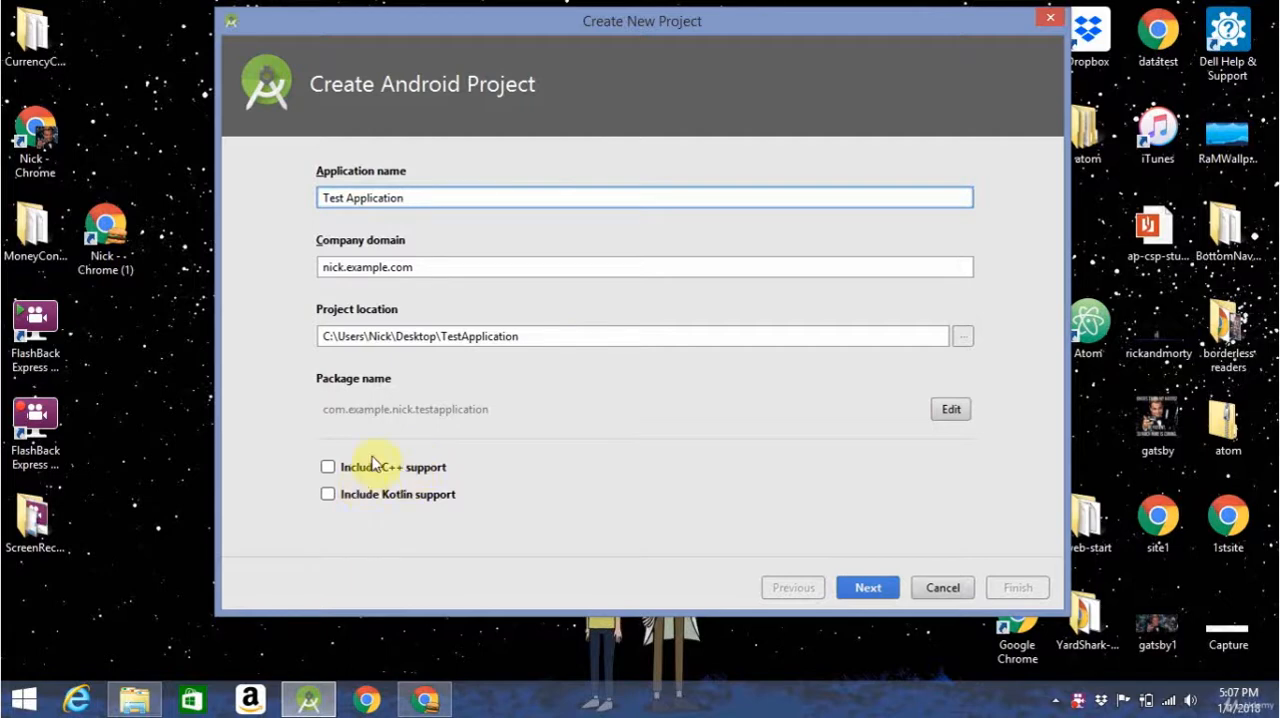
{"action": "mouse_move", "coordinate": [428, 524]}
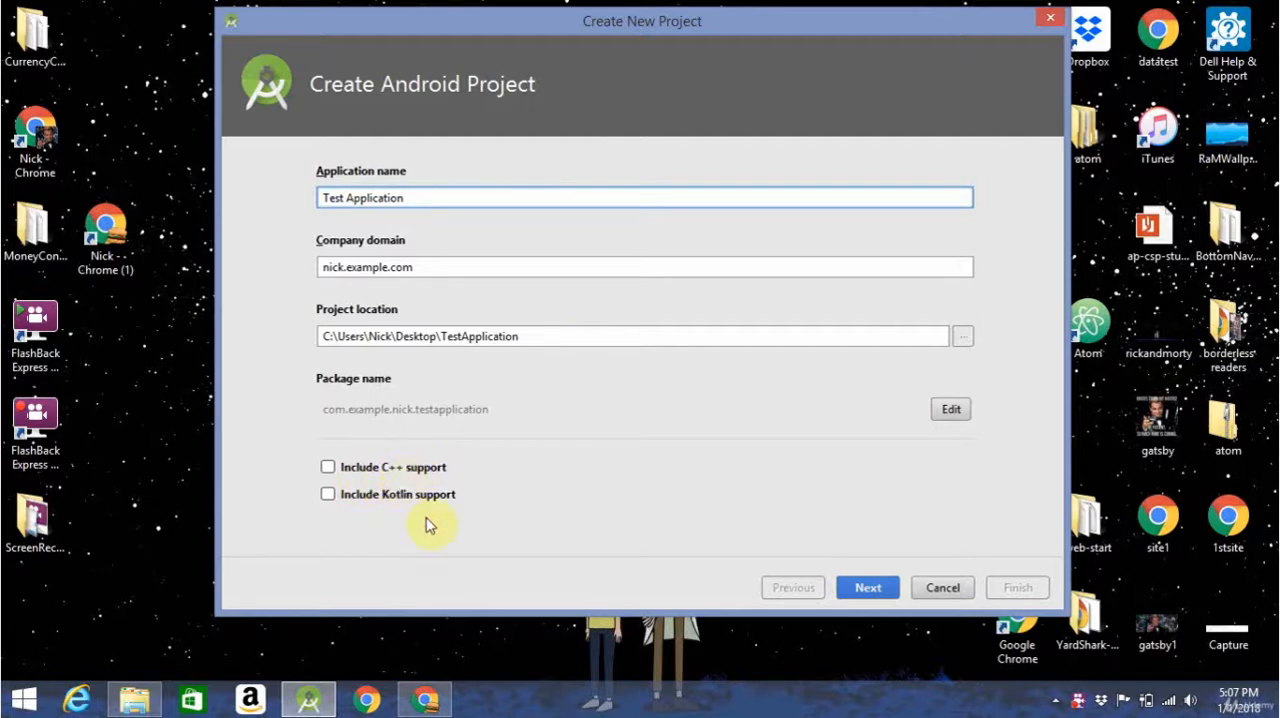
{"action": "mouse_move", "coordinate": [518, 476]}
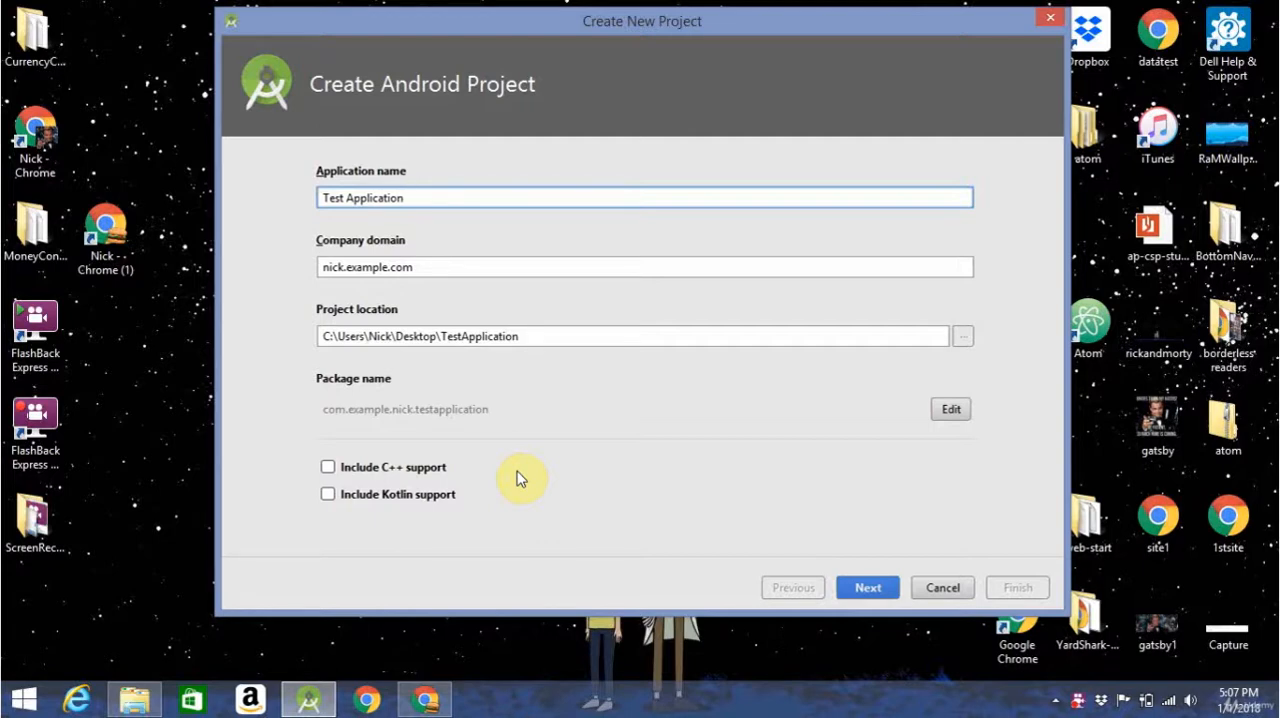
{"action": "mouse_move", "coordinate": [844, 556]}
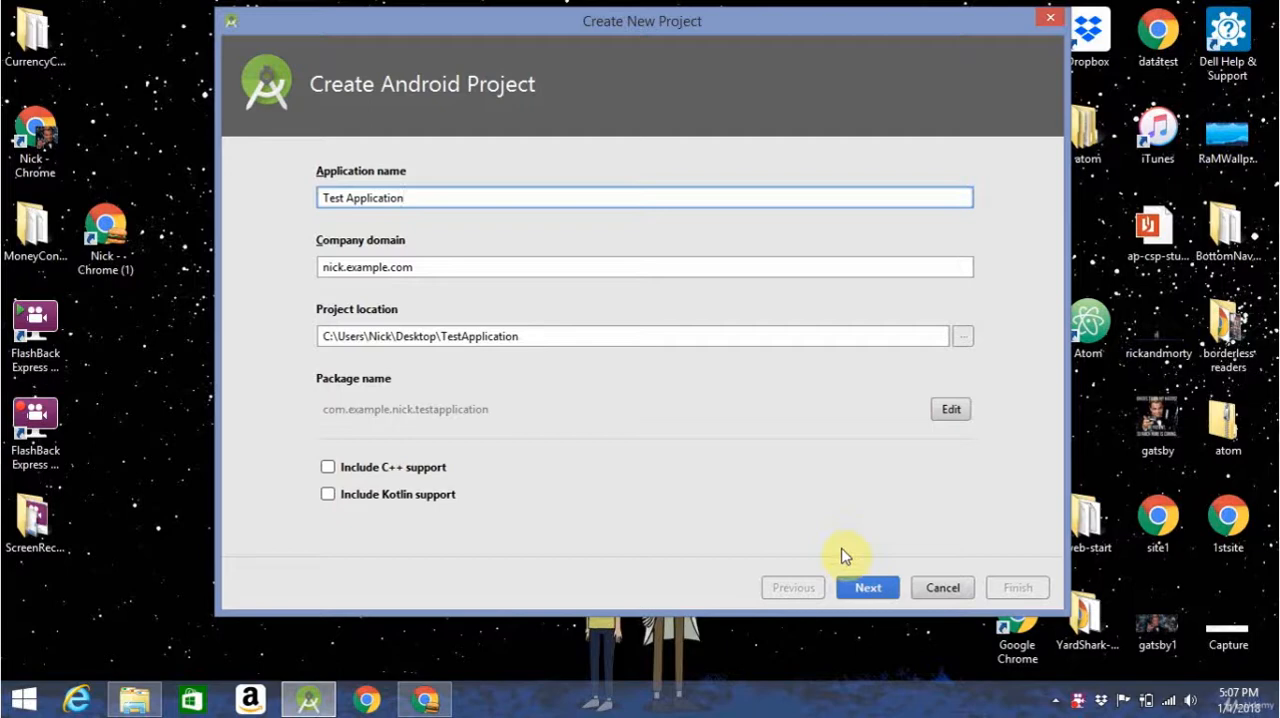
Browse the Phone and Tablet minimum SDK versions and keep API 15: Android 4.0.3.
{"action": "left_click", "coordinate": [866, 588]}
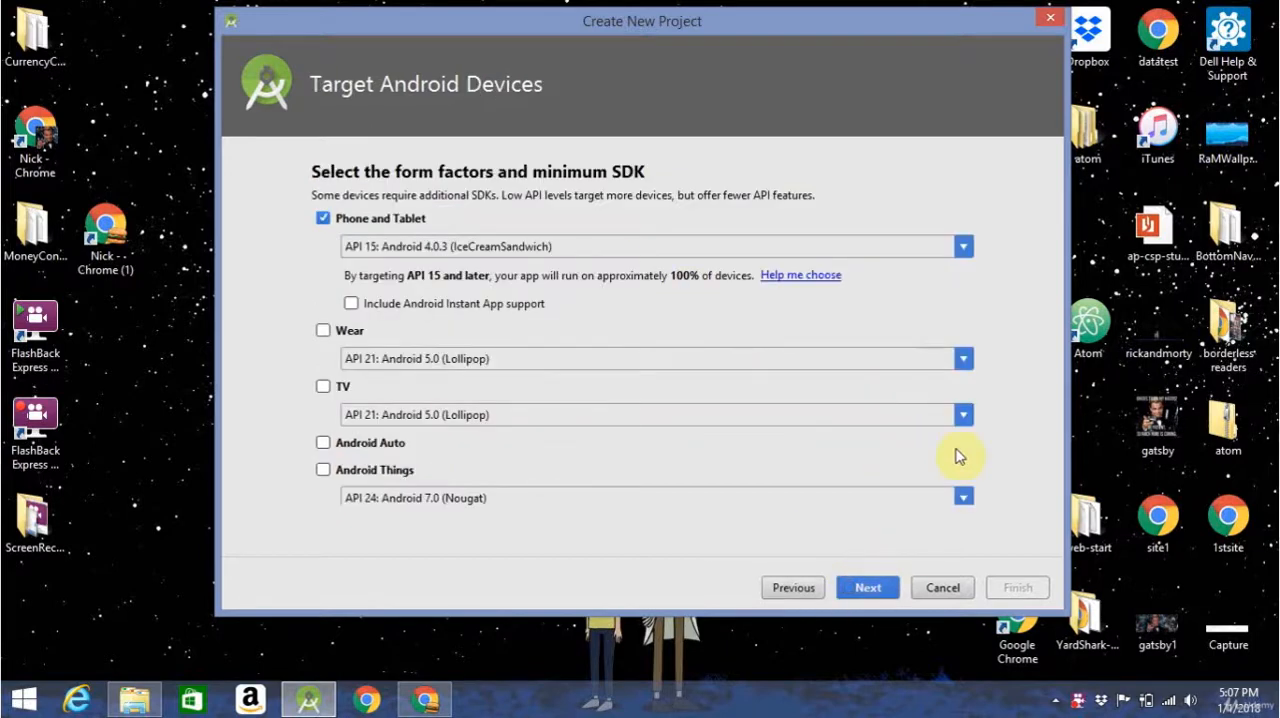
{"action": "mouse_move", "coordinate": [650, 250]}
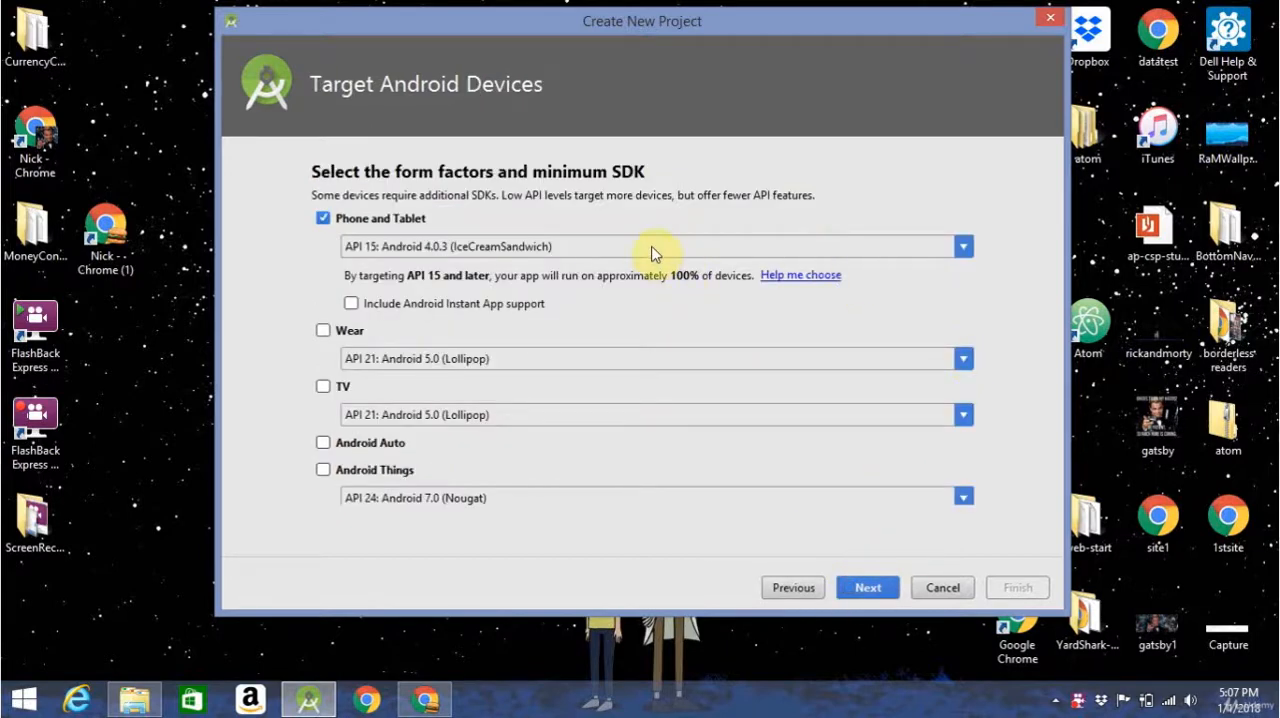
{"action": "left_click", "coordinate": [960, 246]}
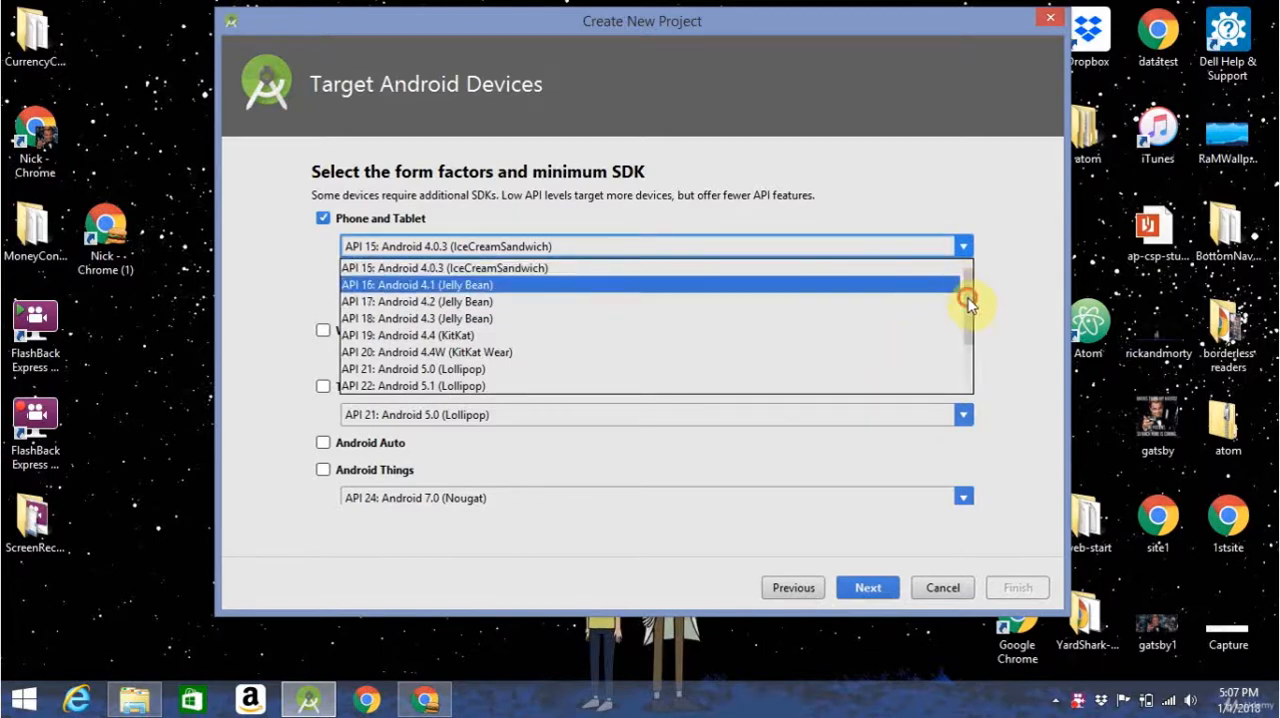
{"action": "scroll", "scroll_direction": "down", "scroll_amount": 3}
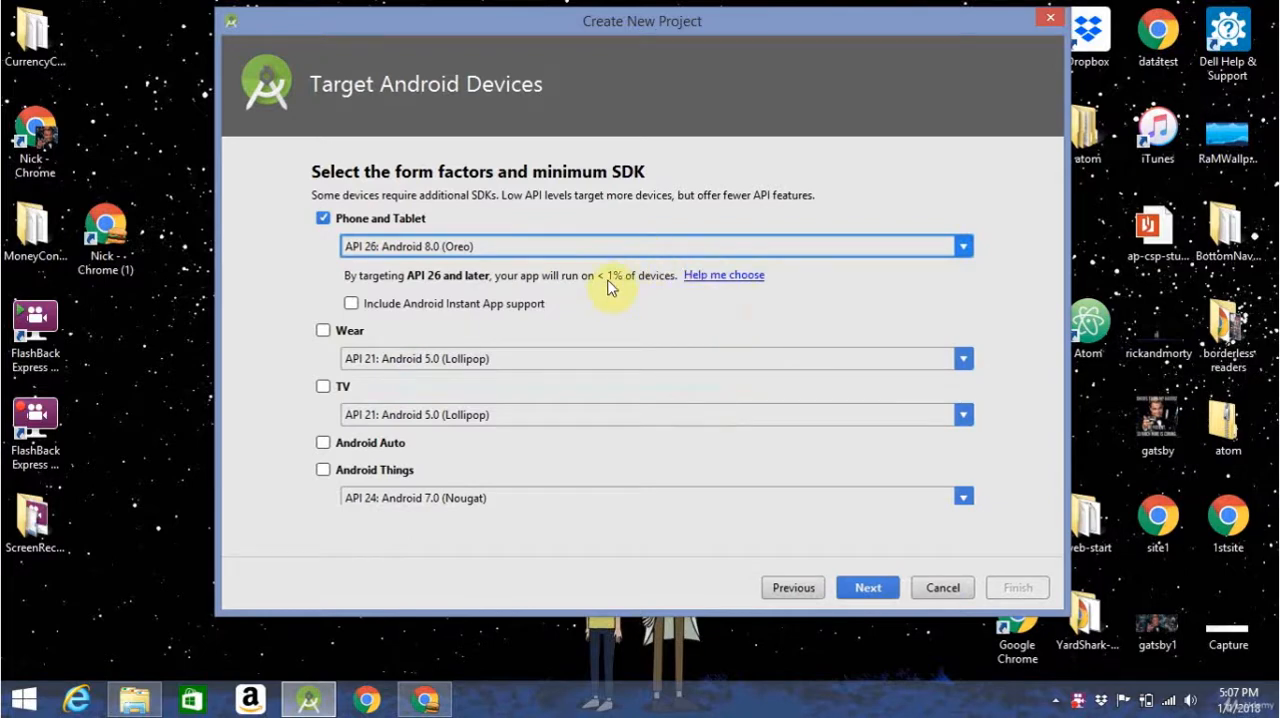
{"action": "mouse_move", "coordinate": [616, 490]}
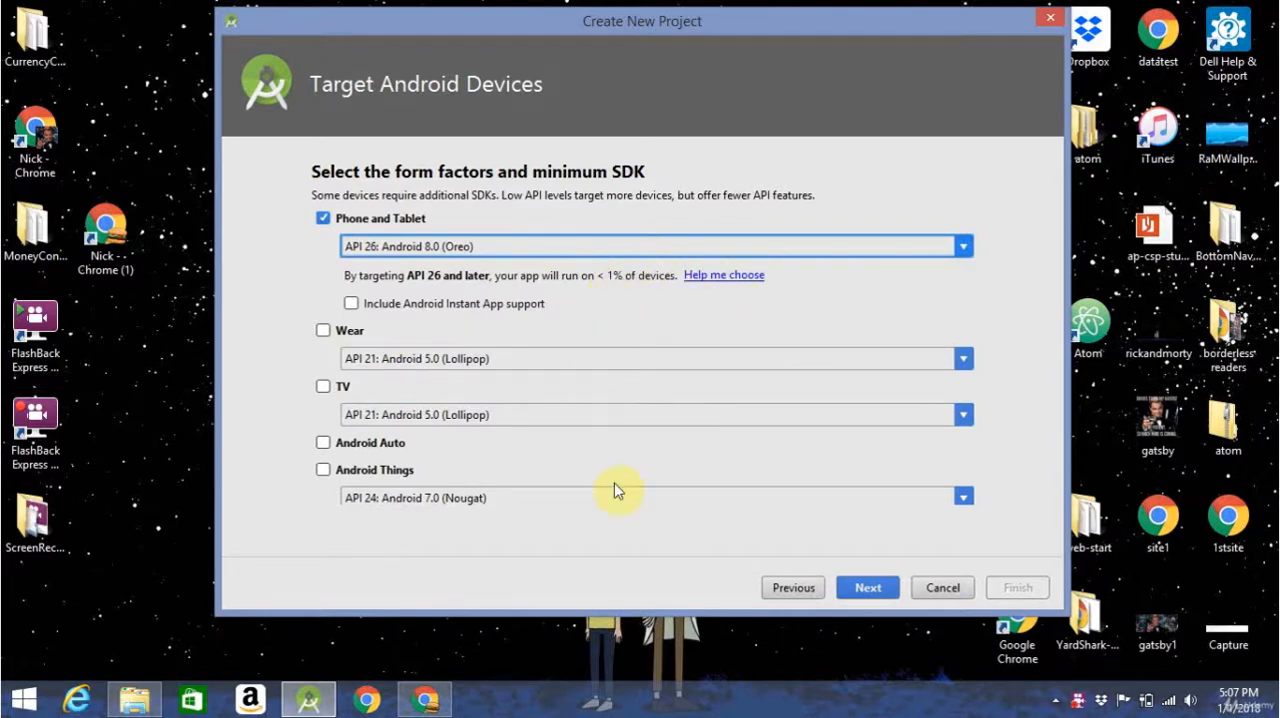
{"action": "mouse_move", "coordinate": [716, 290]}
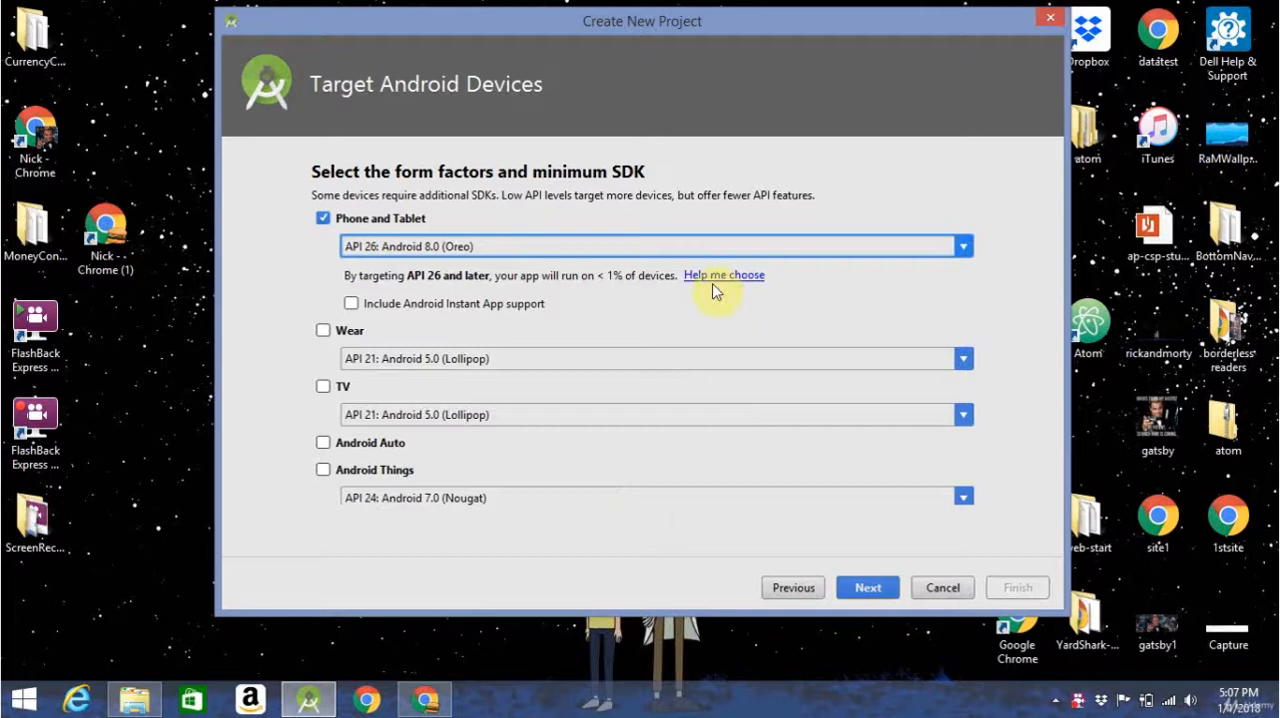
{"action": "left_click", "coordinate": [960, 246]}
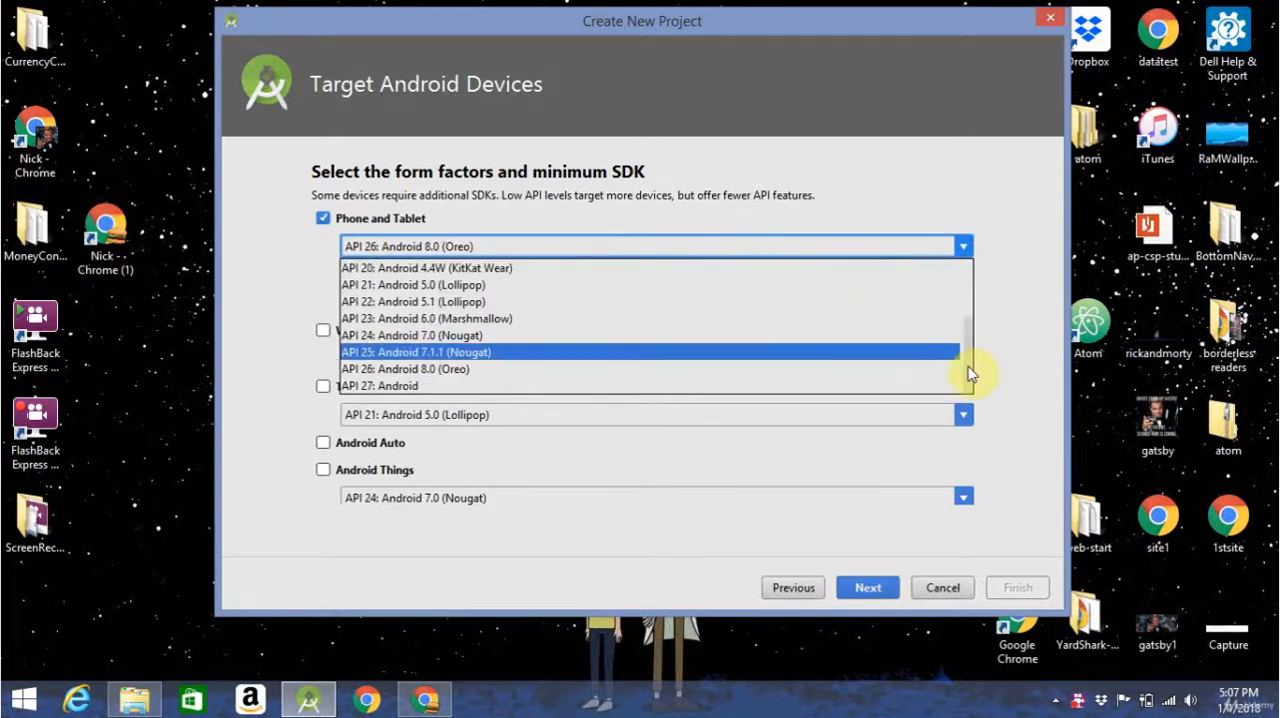
{"action": "scroll", "scroll_direction": "up", "scroll_amount": 3}
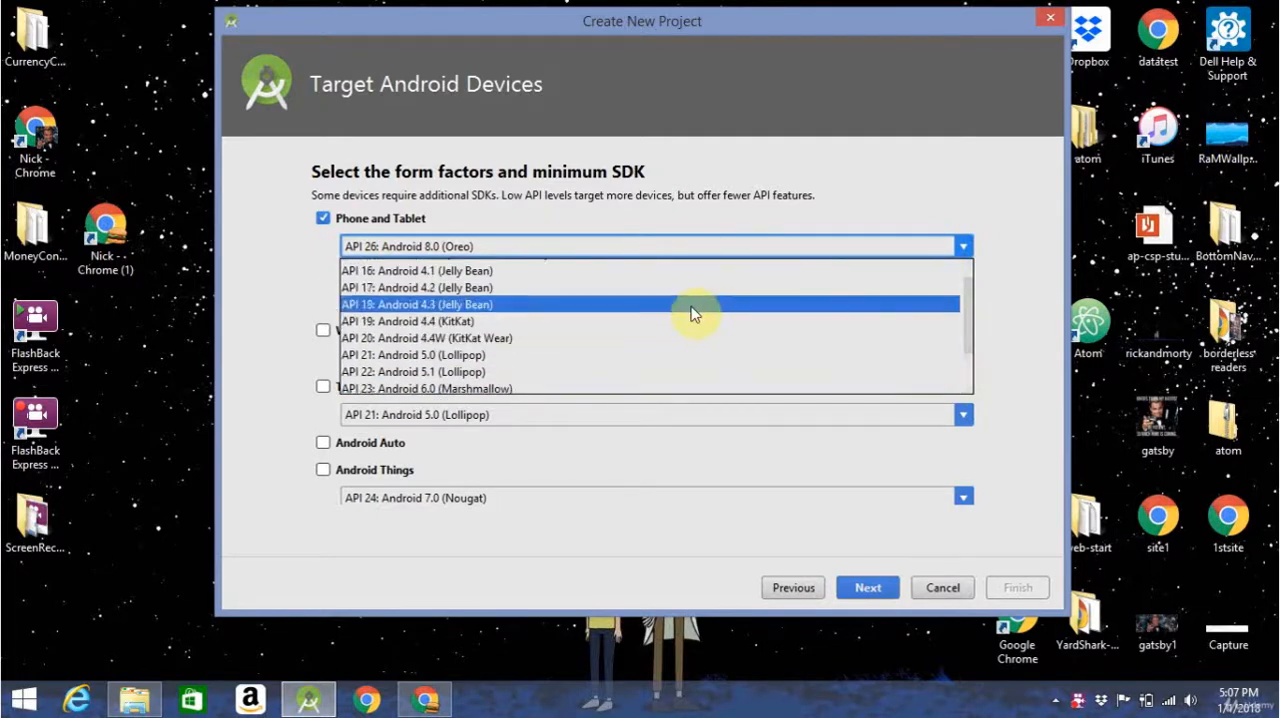
{"action": "mouse_move", "coordinate": [696, 288]}
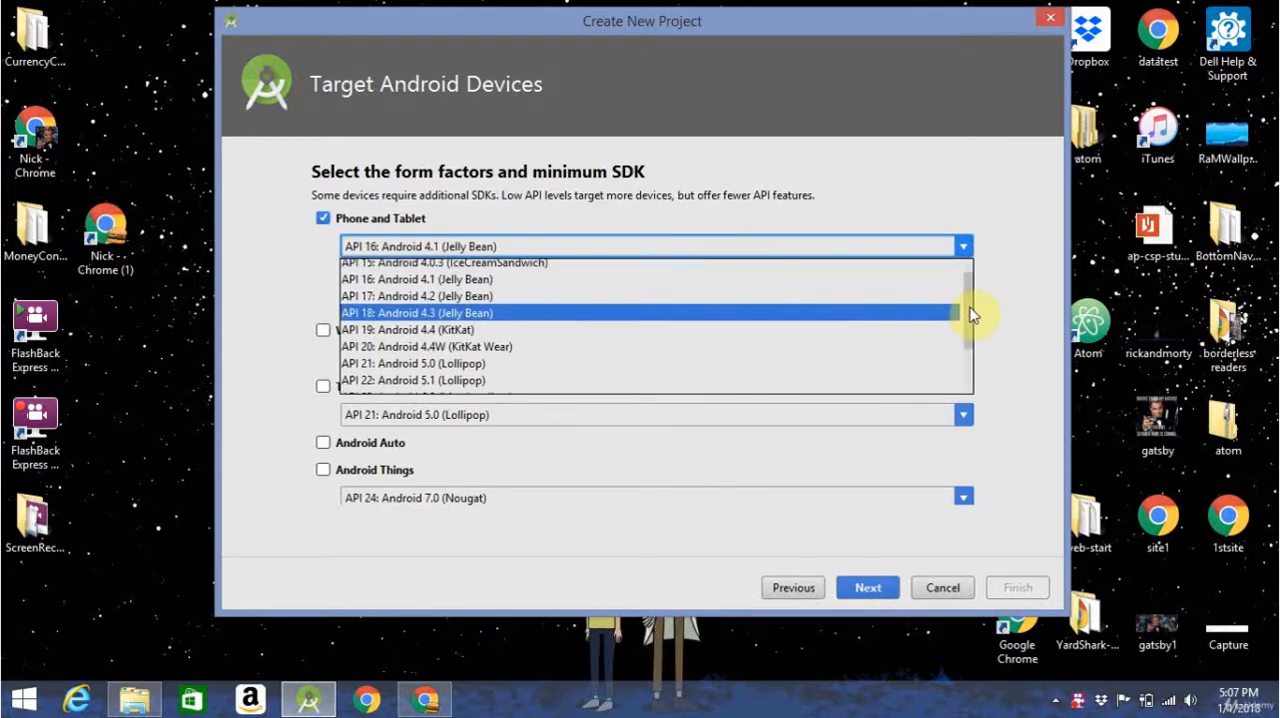
{"action": "left_click", "coordinate": [444, 262]}
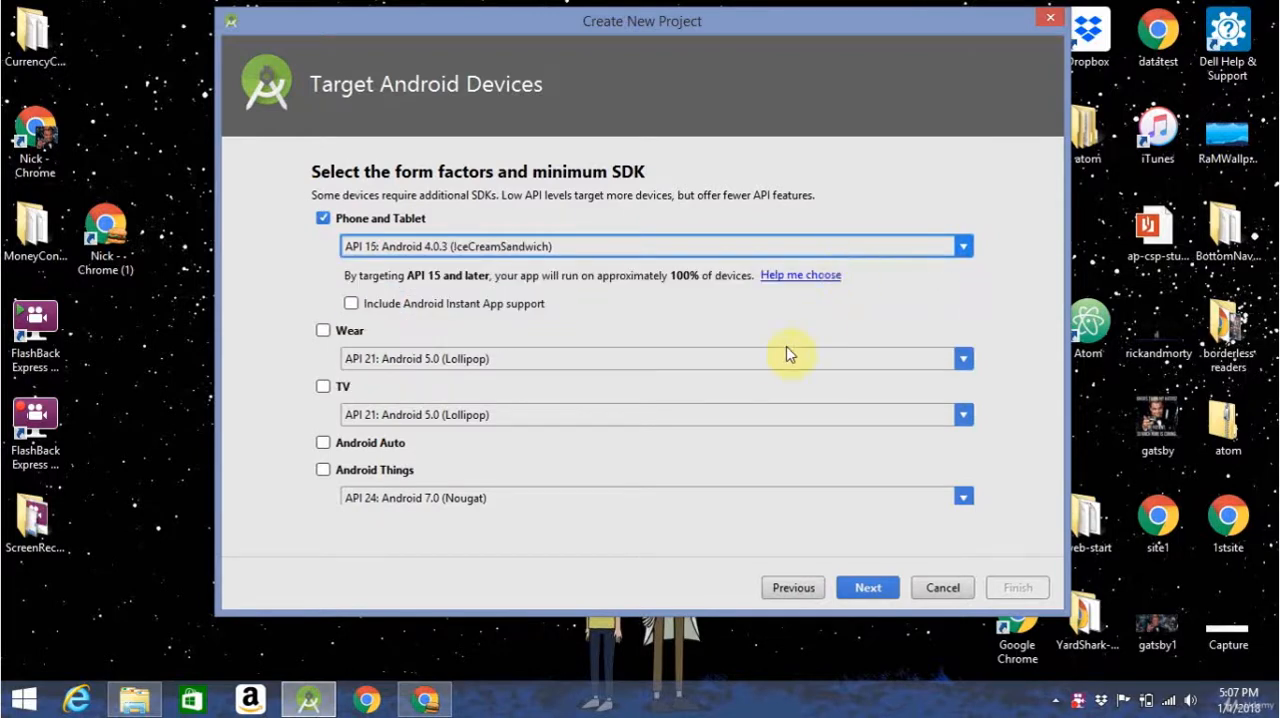
{"action": "mouse_move", "coordinate": [788, 304]}
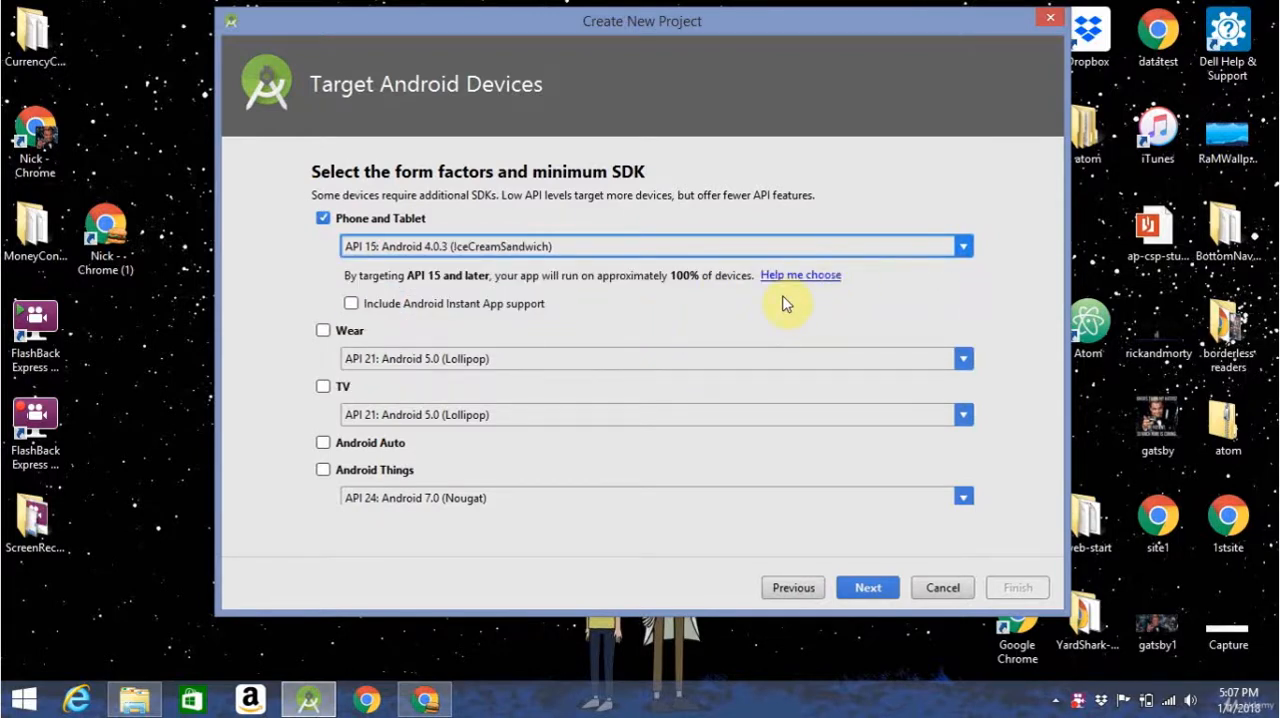
Choose the Empty Activity template, keeping MainActivity with layout activity_main.
{"action": "left_click", "coordinate": [868, 588]}
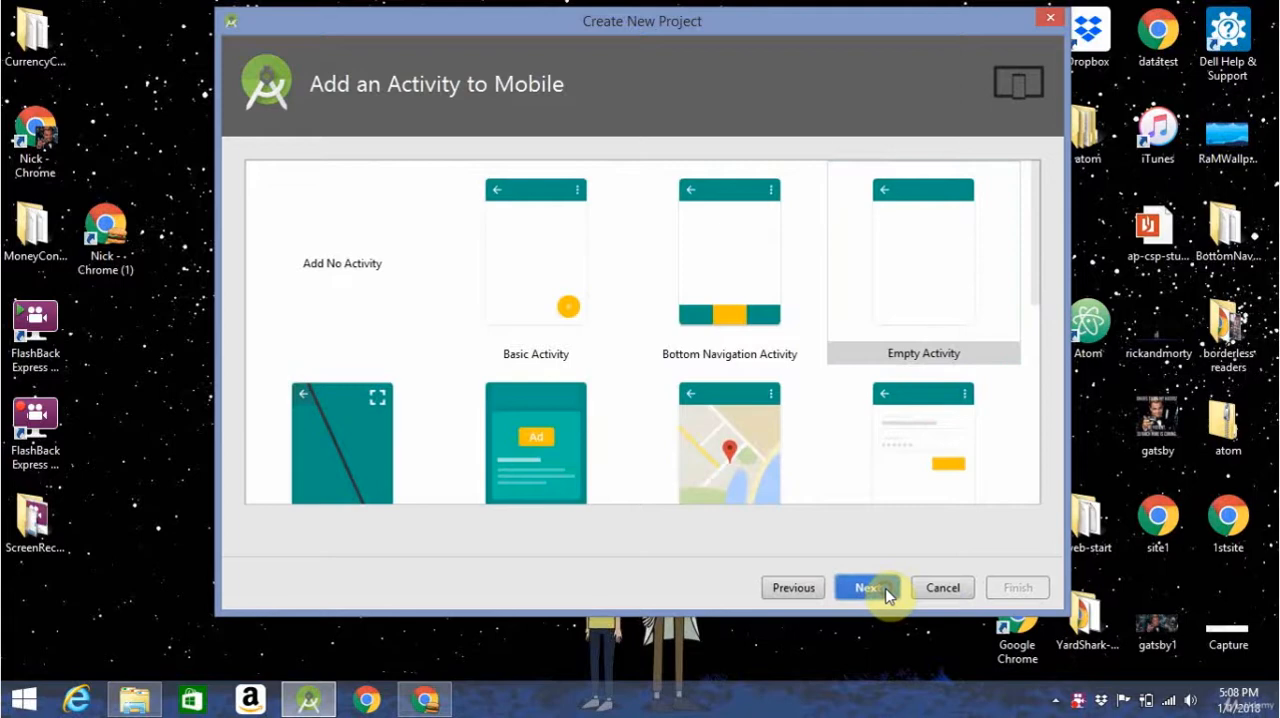
{"action": "mouse_move", "coordinate": [1036, 352]}
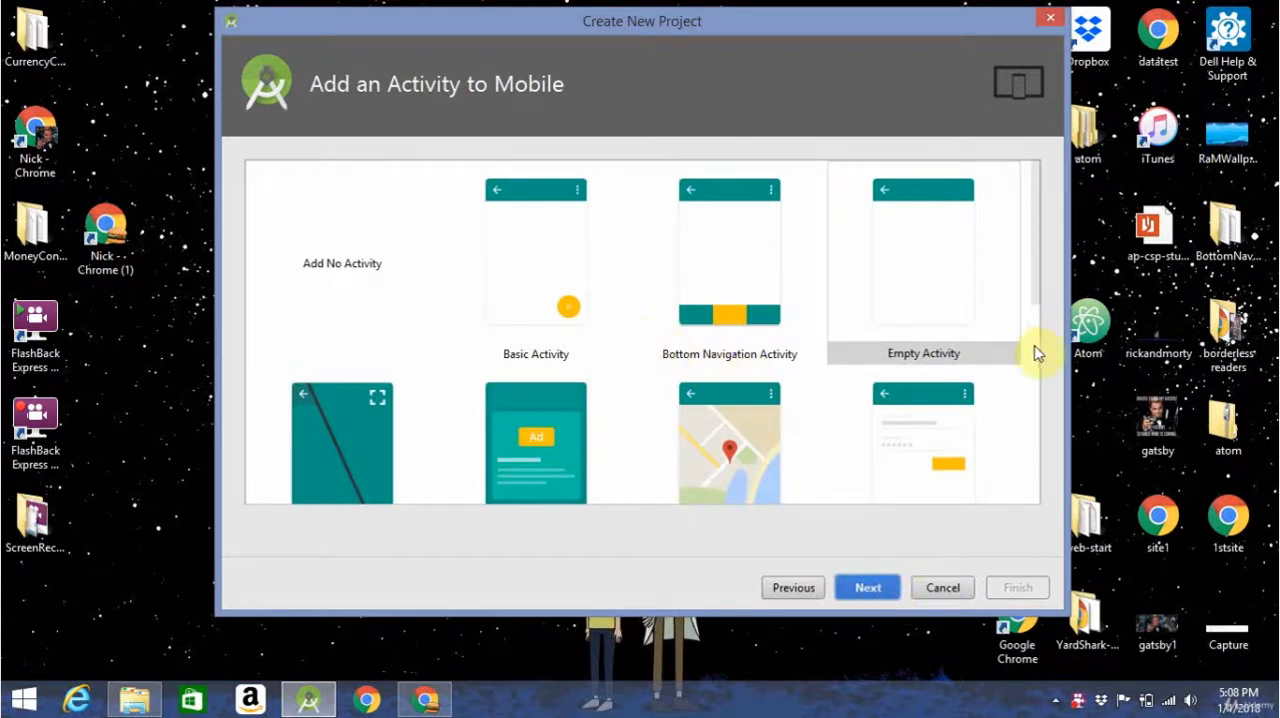
{"action": "left_click", "coordinate": [924, 264]}
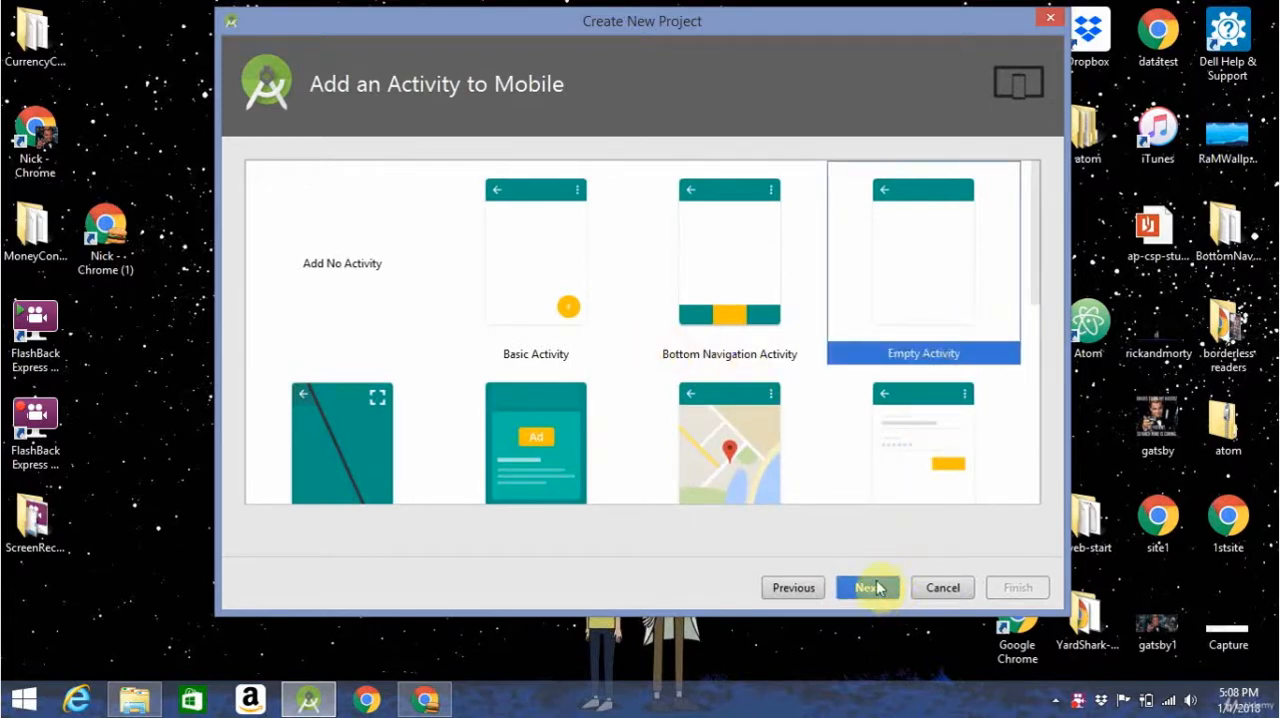
{"action": "left_click", "coordinate": [866, 588]}
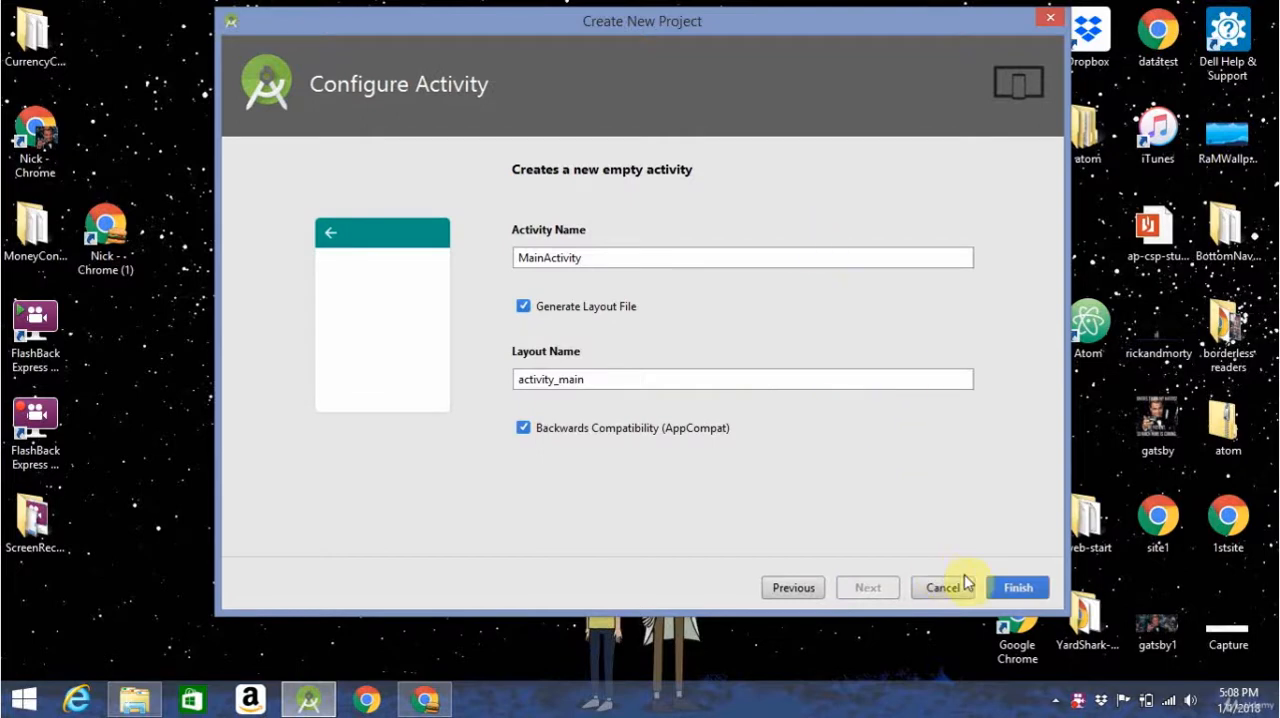
{"action": "mouse_move", "coordinate": [940, 484]}
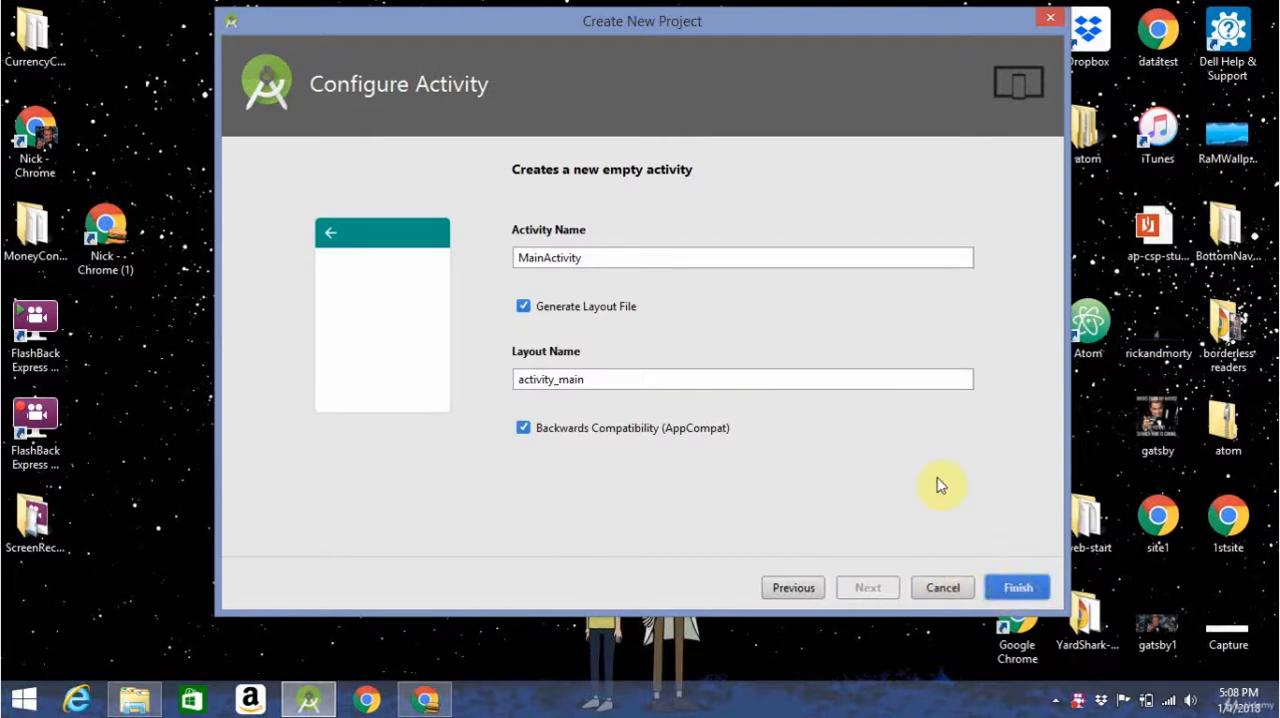
{"action": "left_click", "coordinate": [1016, 588]}
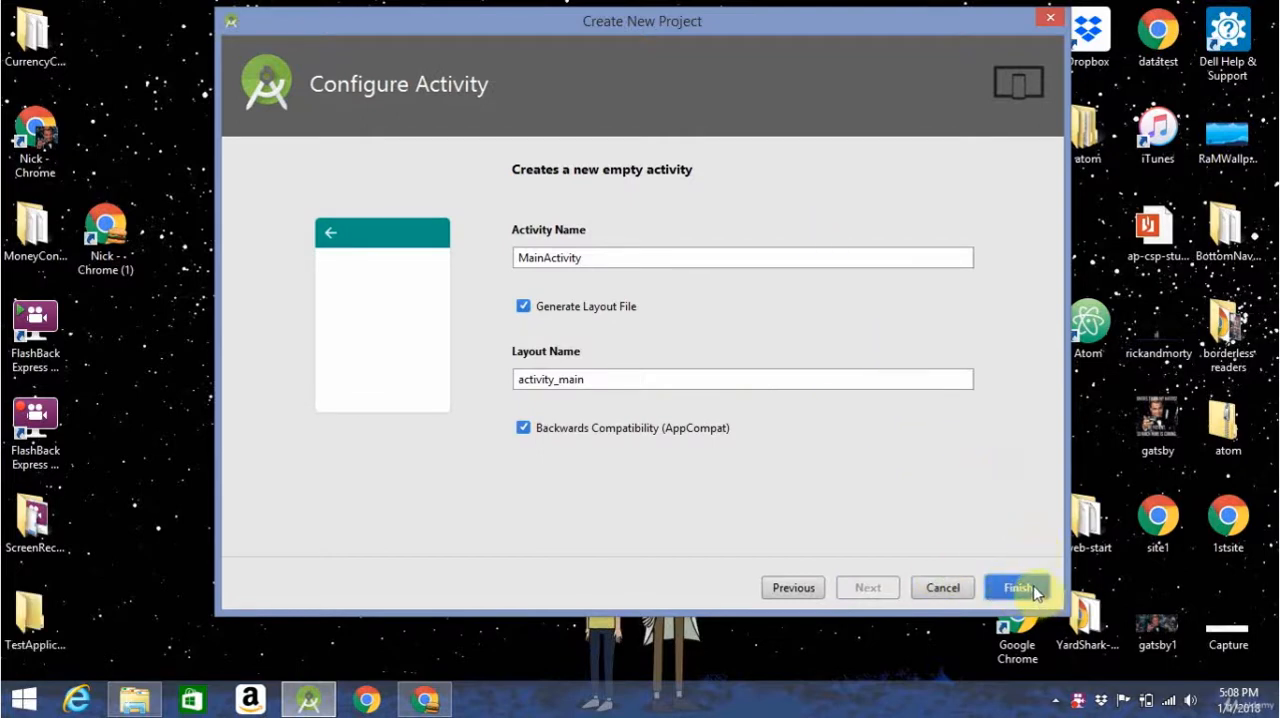
{"action": "mouse_move", "coordinate": [1016, 624]}
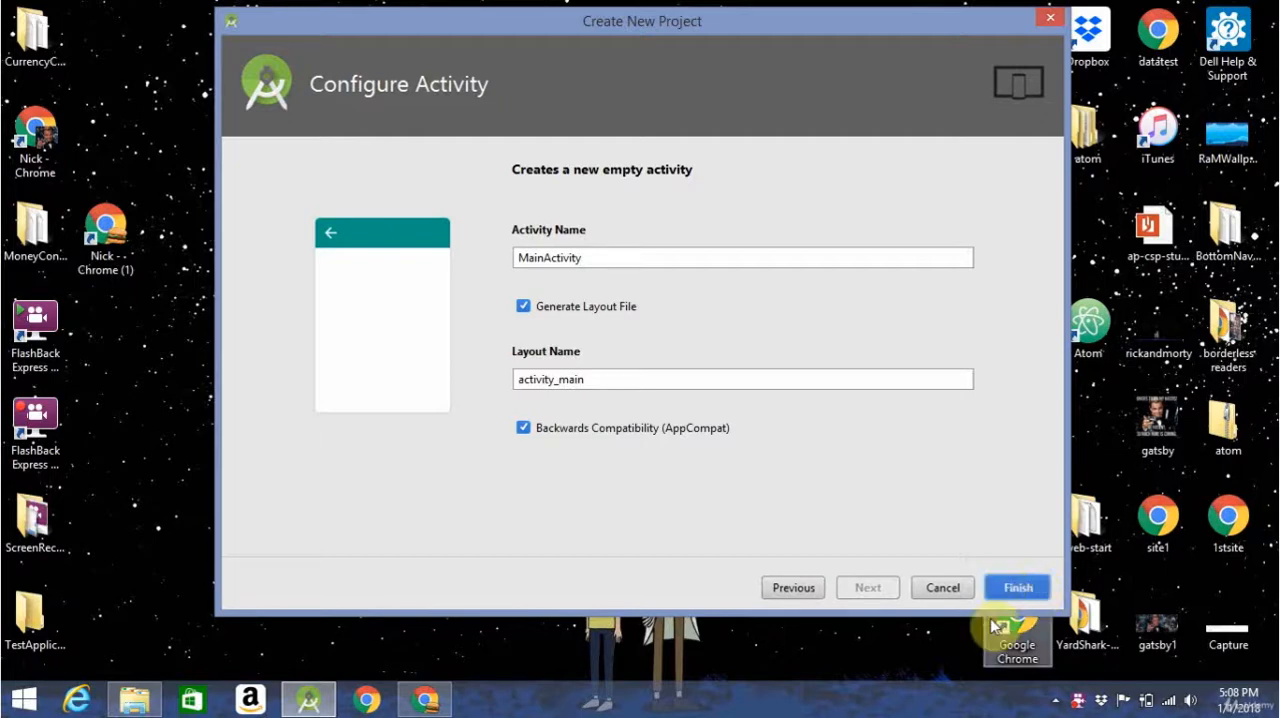
{"action": "mouse_move", "coordinate": [896, 548]}
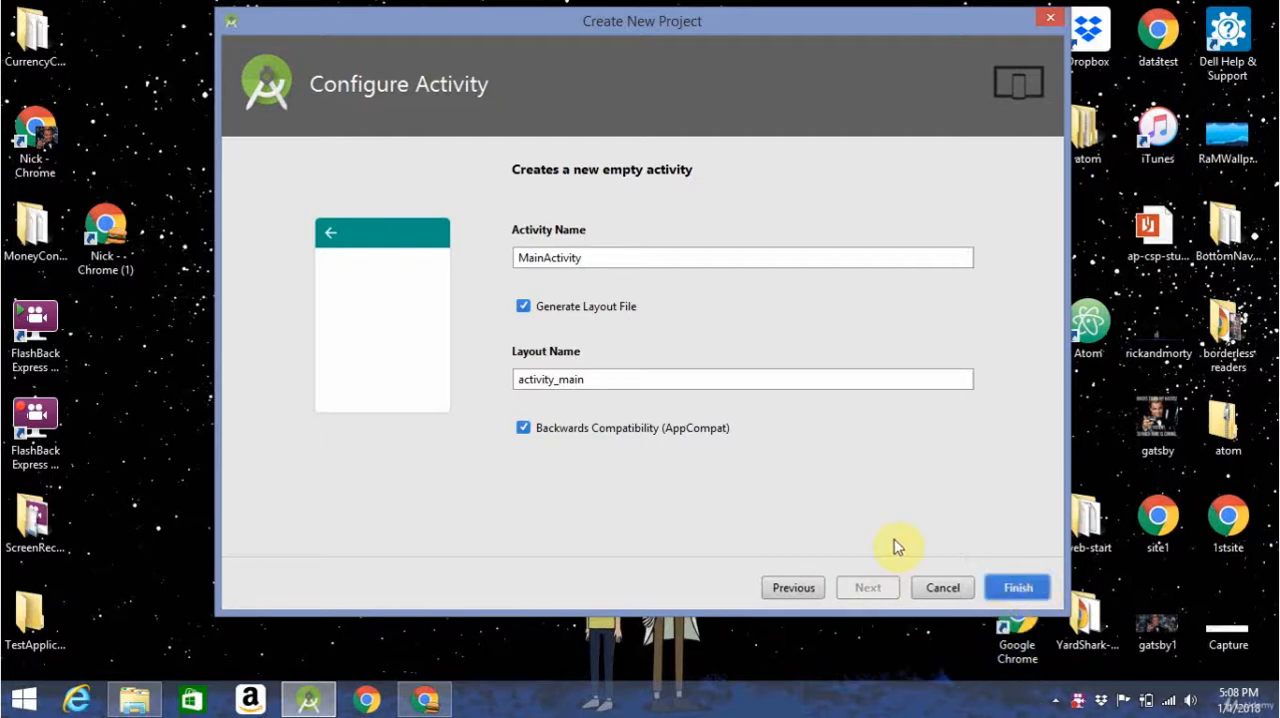
{"action": "mouse_move", "coordinate": [1016, 588]}
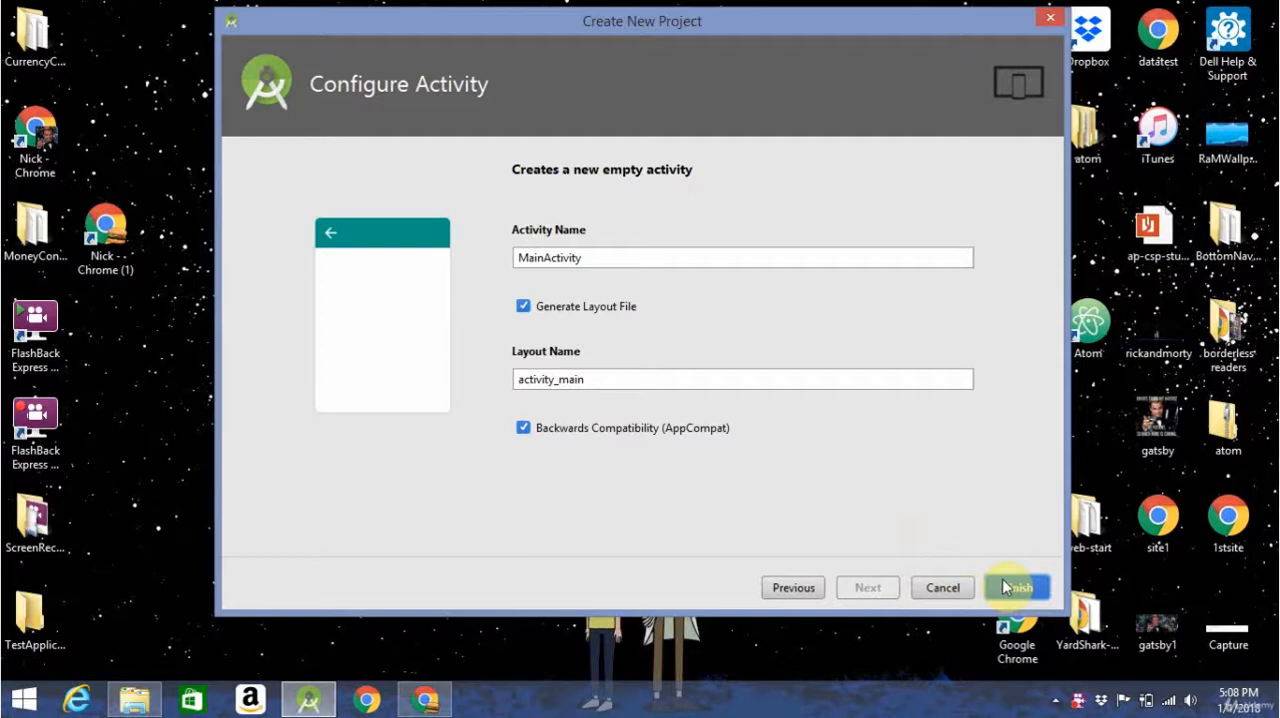
Finish creating TestApplication and view the activity_main.xml layout file.
{"action": "left_click", "coordinate": [1016, 588]}
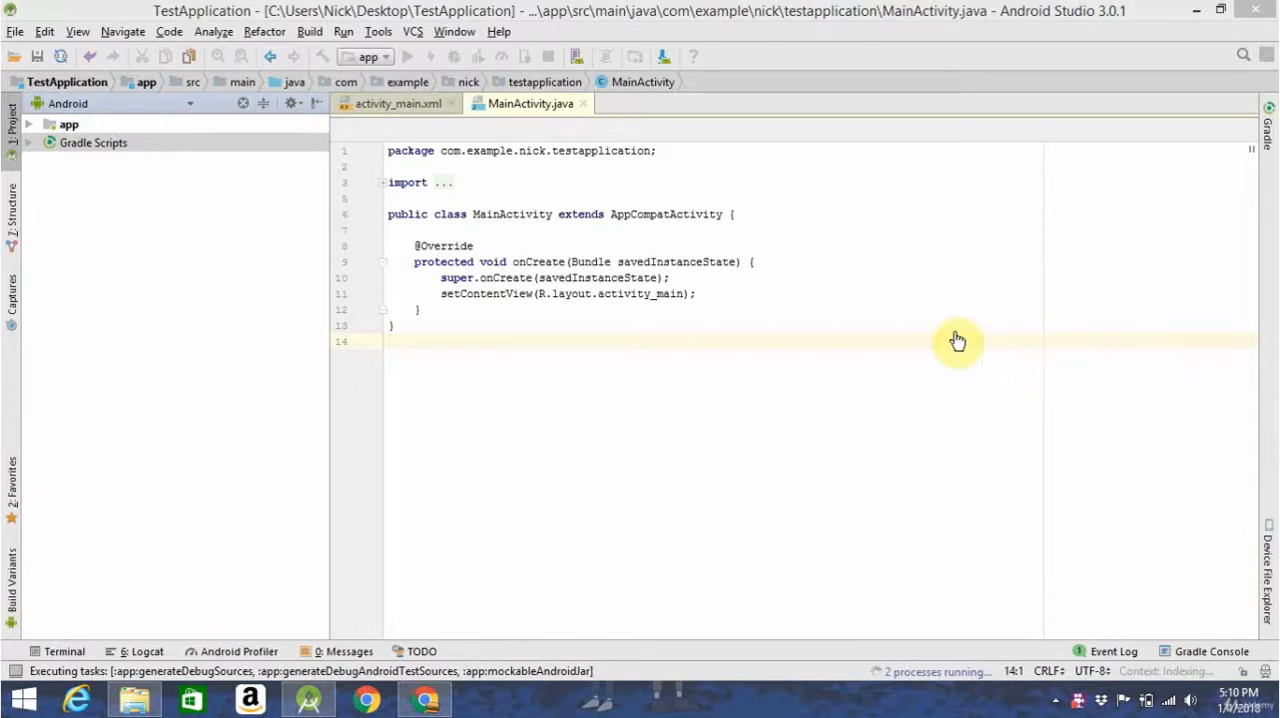
{"action": "mouse_move", "coordinate": [732, 132]}
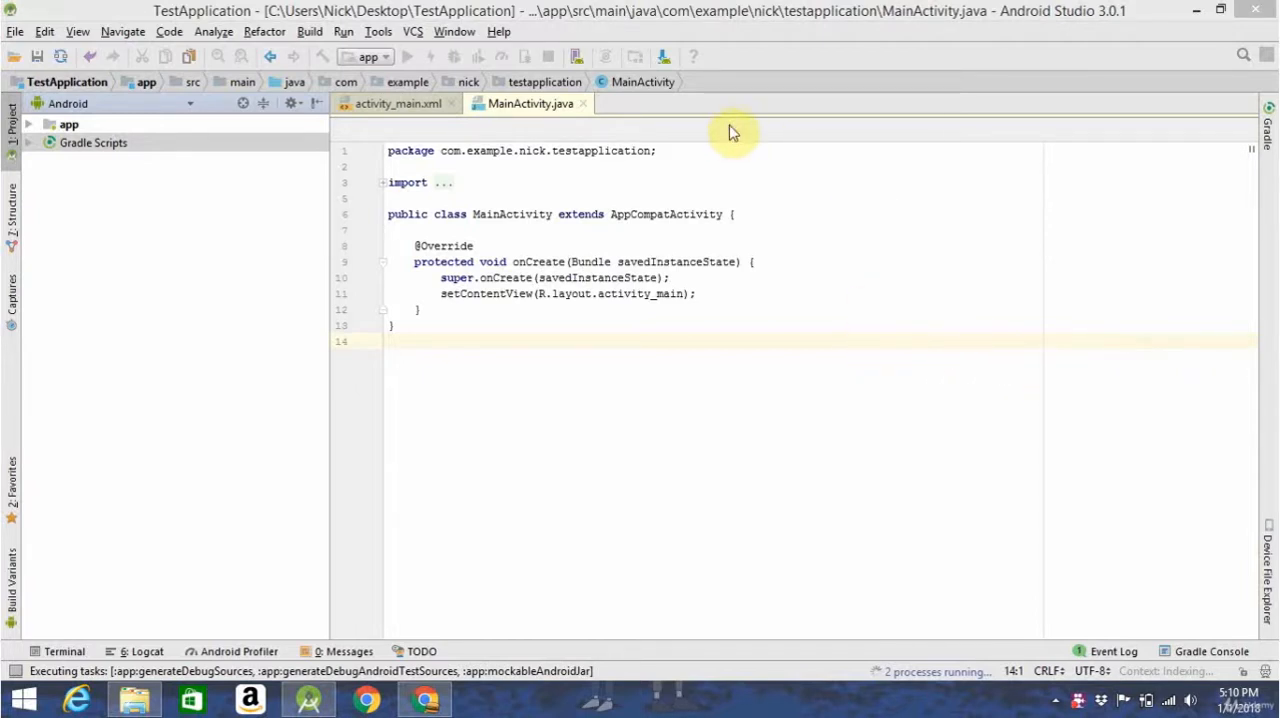
{"action": "mouse_move", "coordinate": [512, 140]}
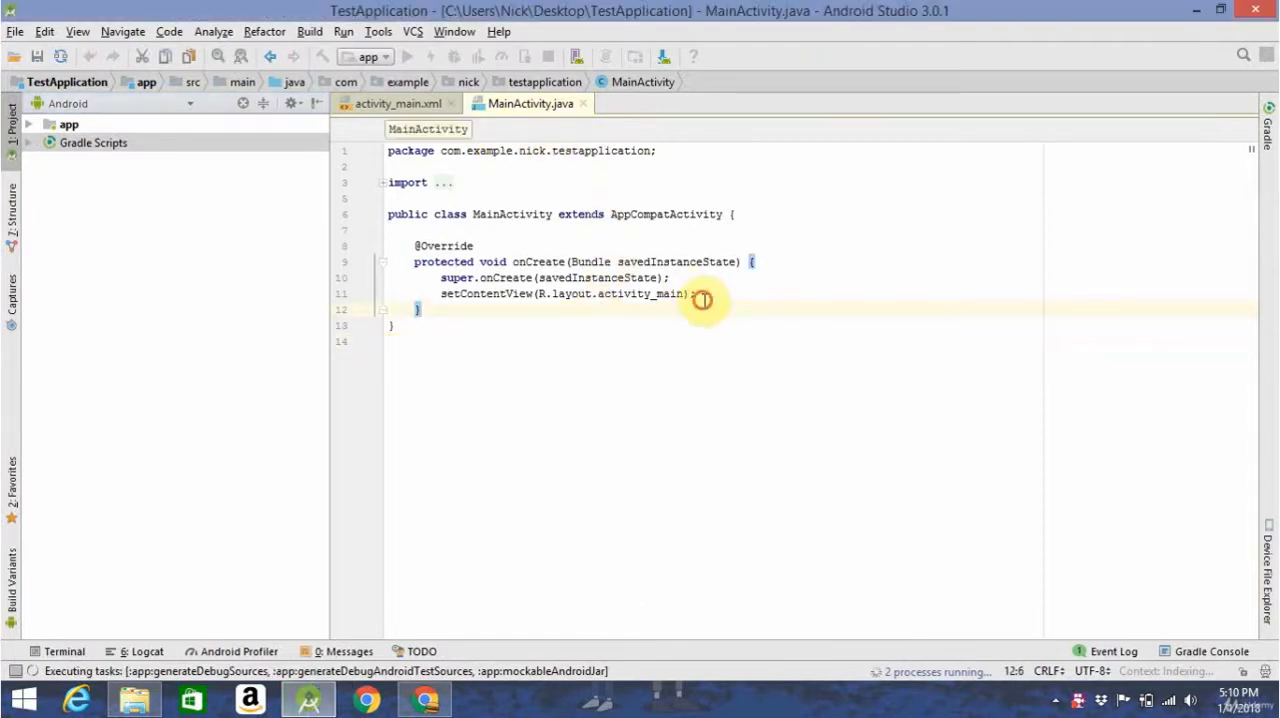
{"action": "left_click", "coordinate": [398, 104]}
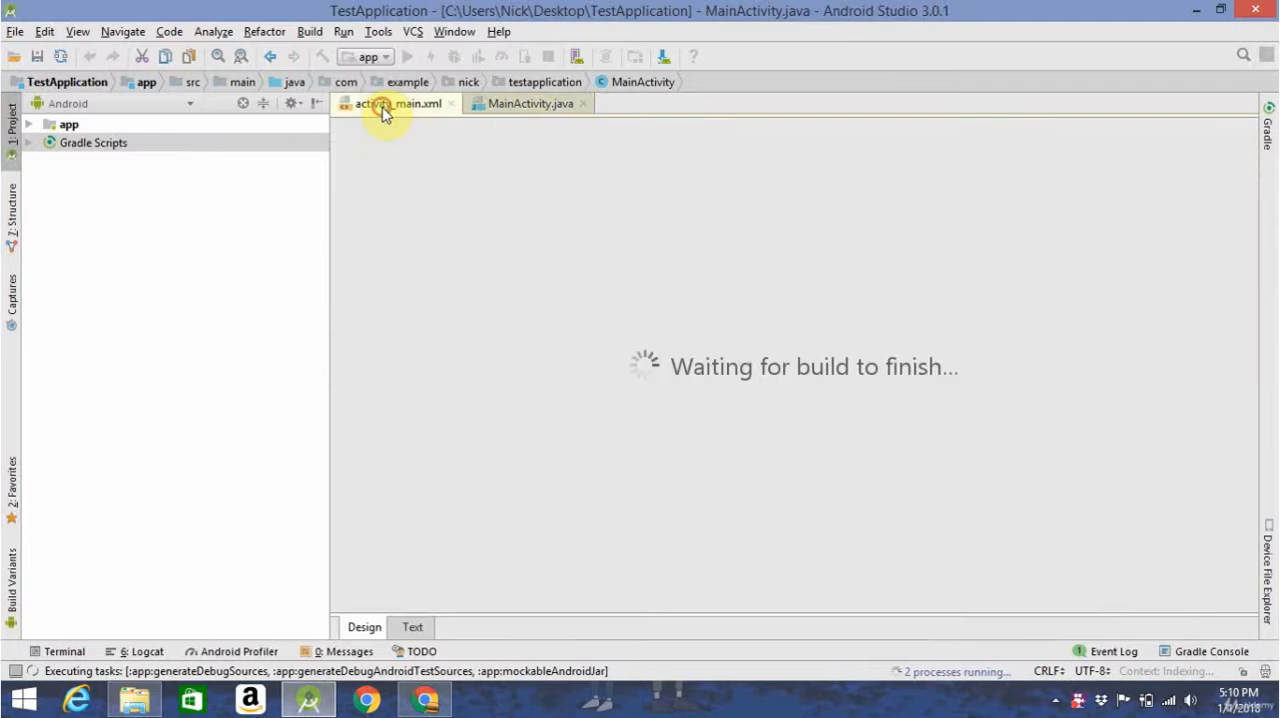
{"action": "left_click", "coordinate": [398, 104]}
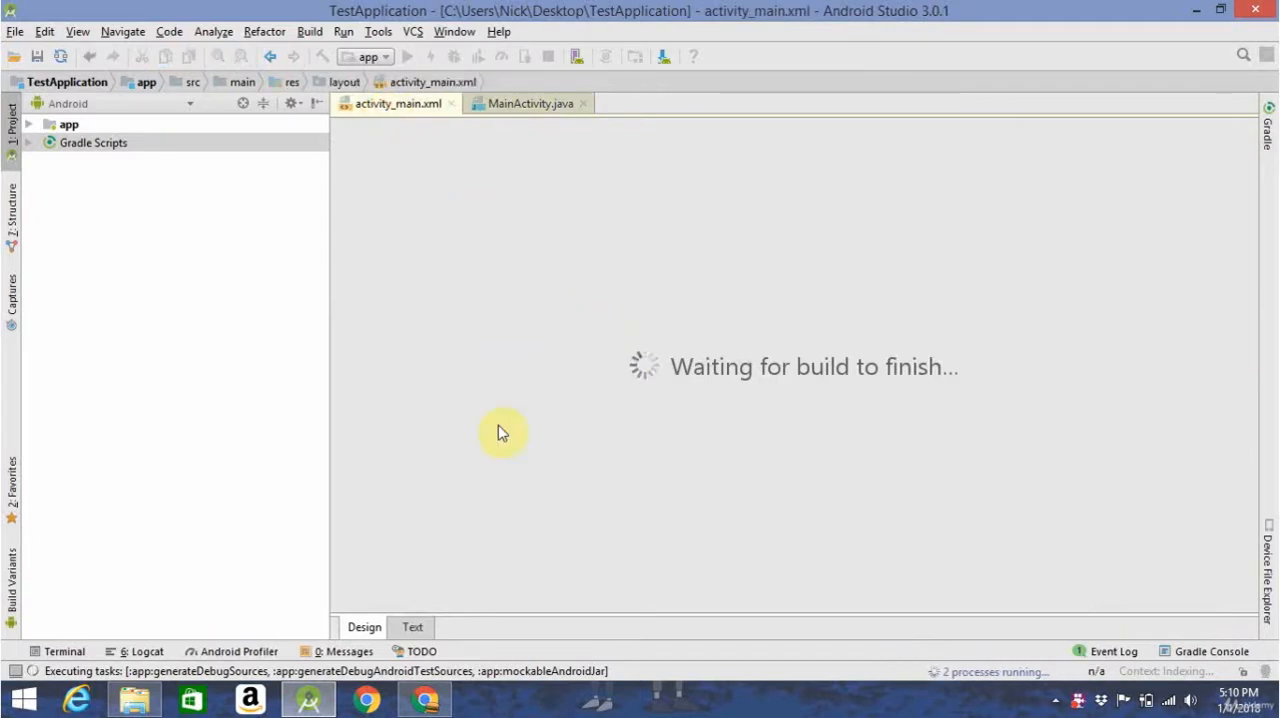
{"action": "mouse_move", "coordinate": [648, 348]}
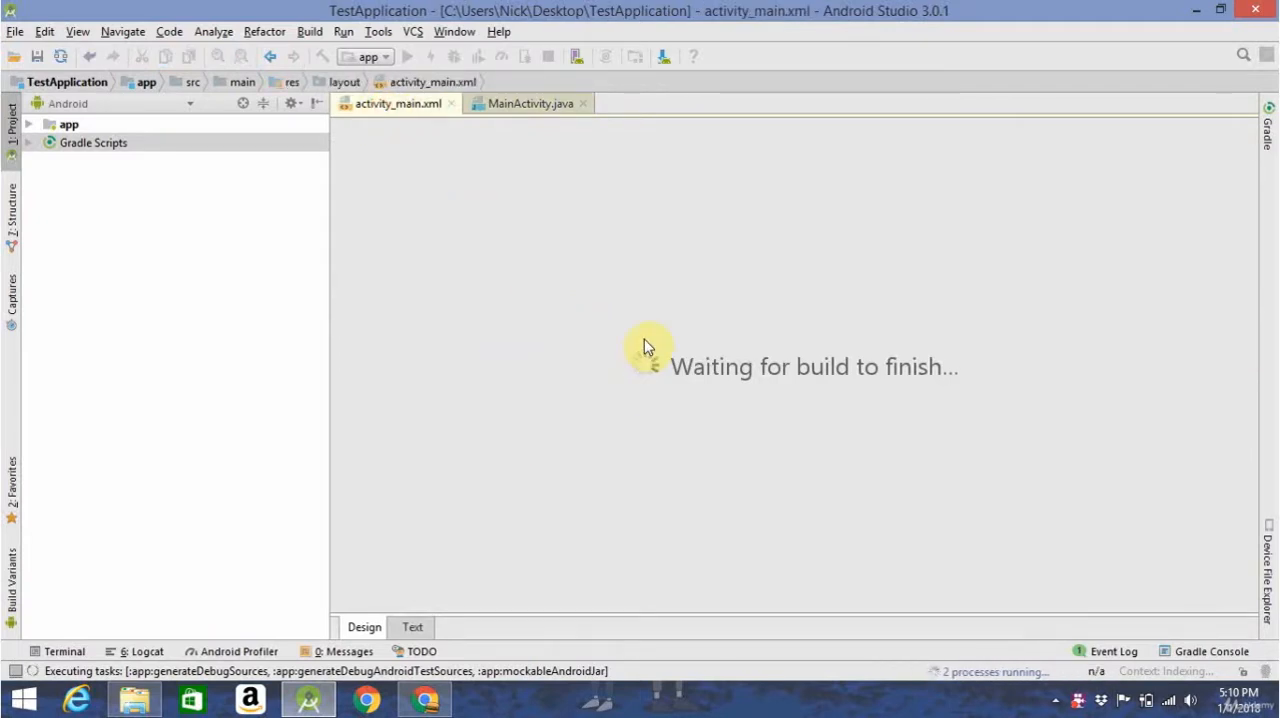
{"action": "mouse_move", "coordinate": [436, 296]}
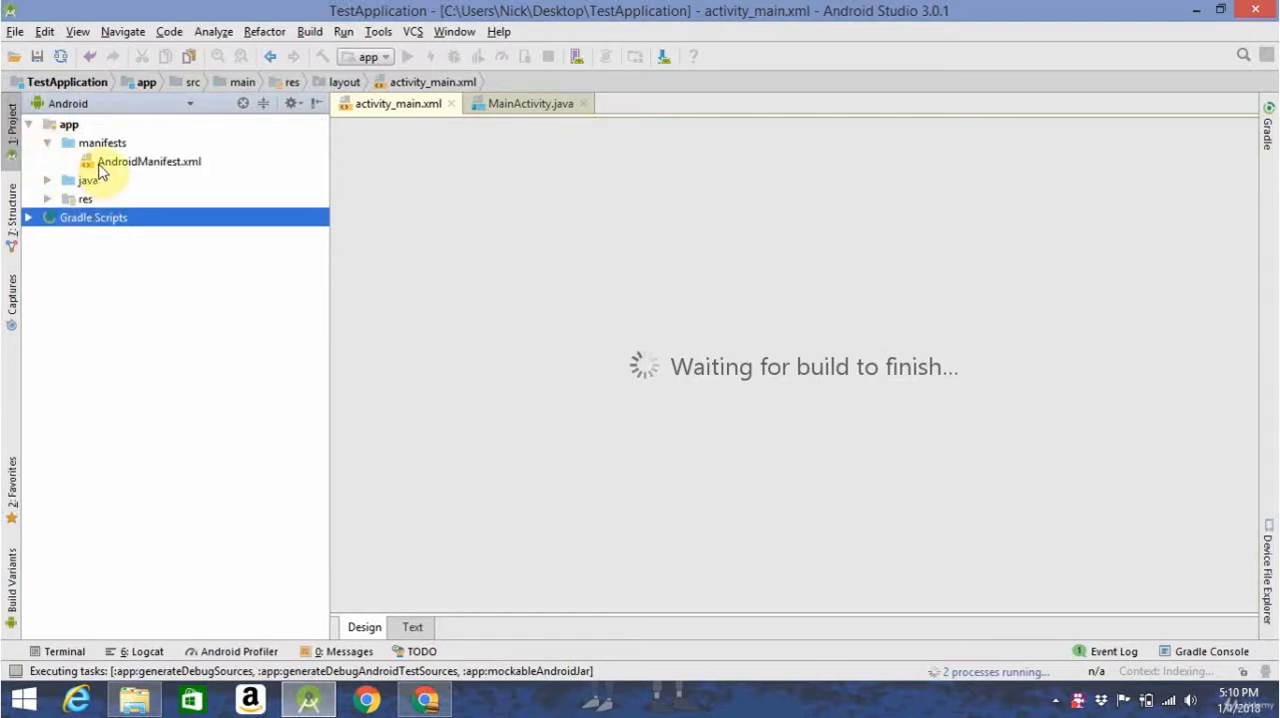
View AndroidManifest.xml, then reveal MainActivity in com.example.nick.testapplication and view its source.
{"action": "left_click", "coordinate": [148, 160]}
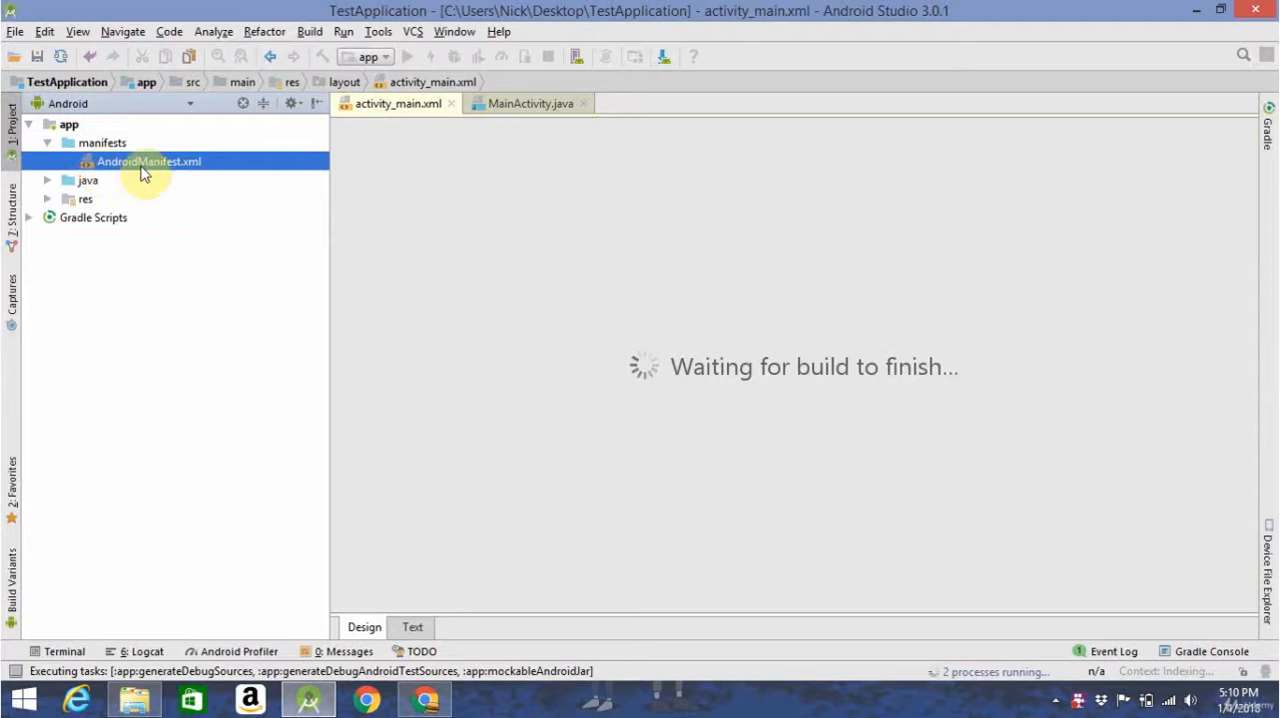
{"action": "double_click", "coordinate": [148, 160]}
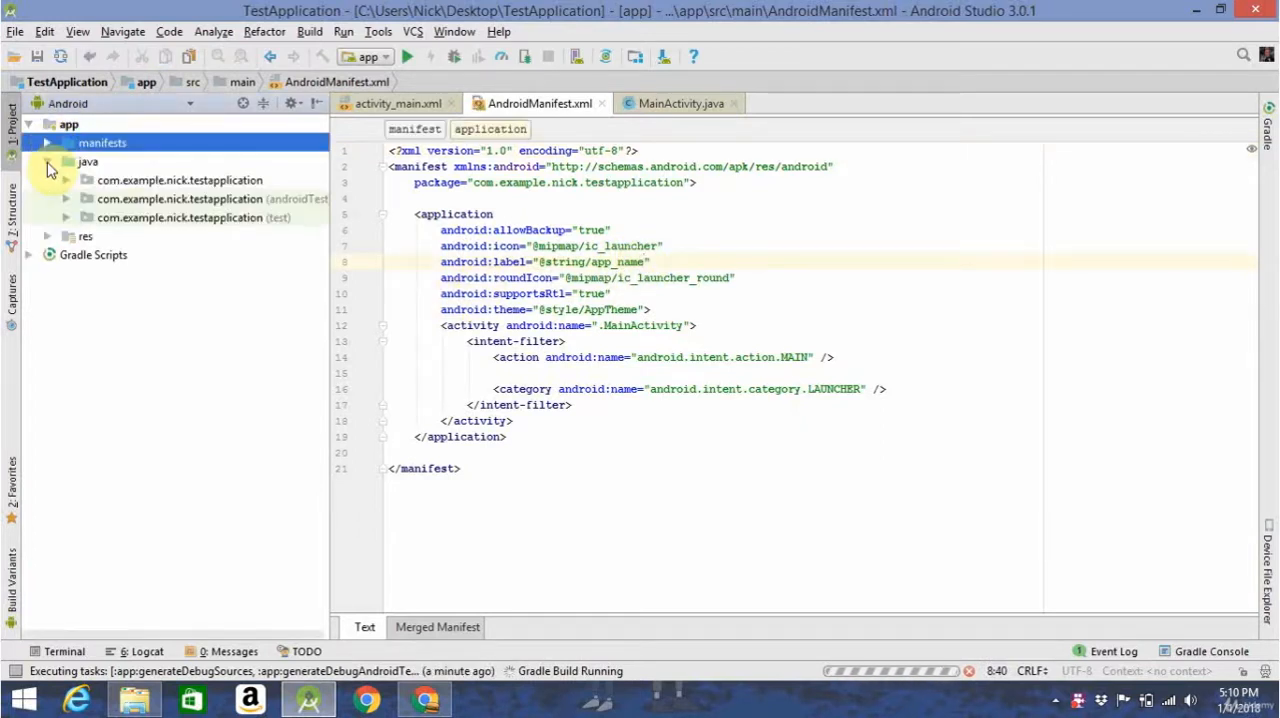
{"action": "left_click", "coordinate": [48, 160]}
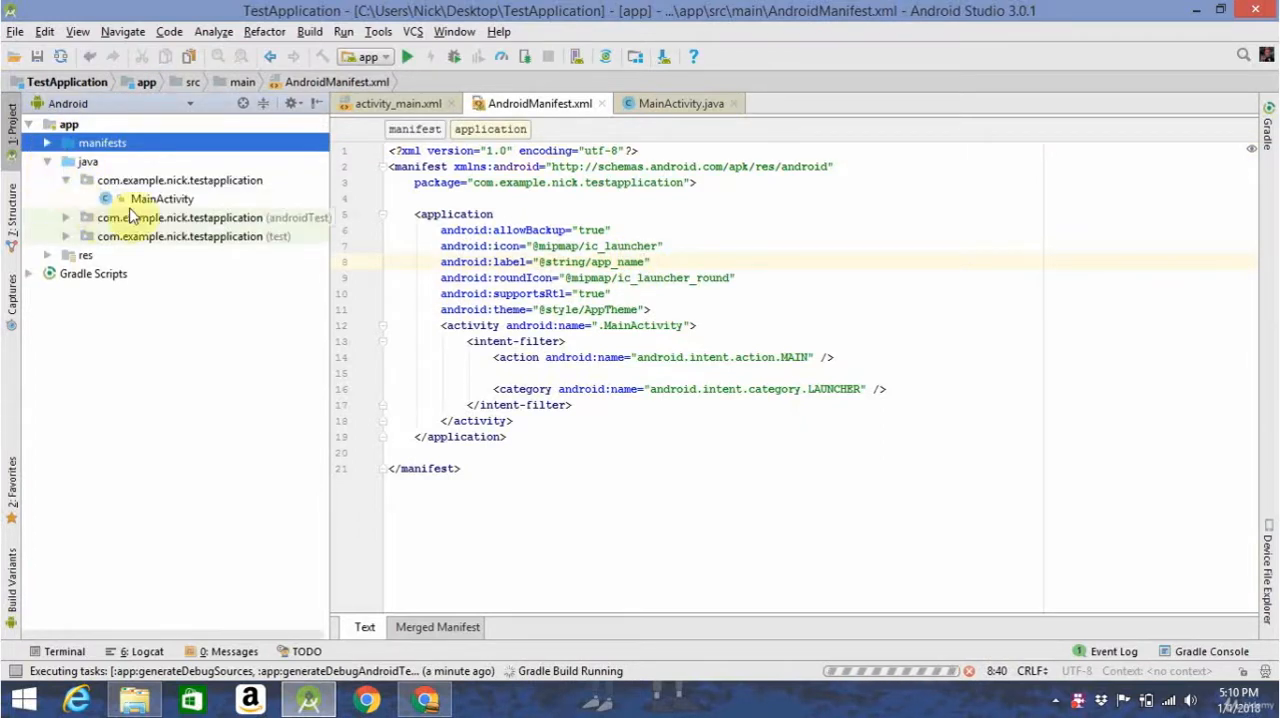
{"action": "left_click", "coordinate": [162, 198]}
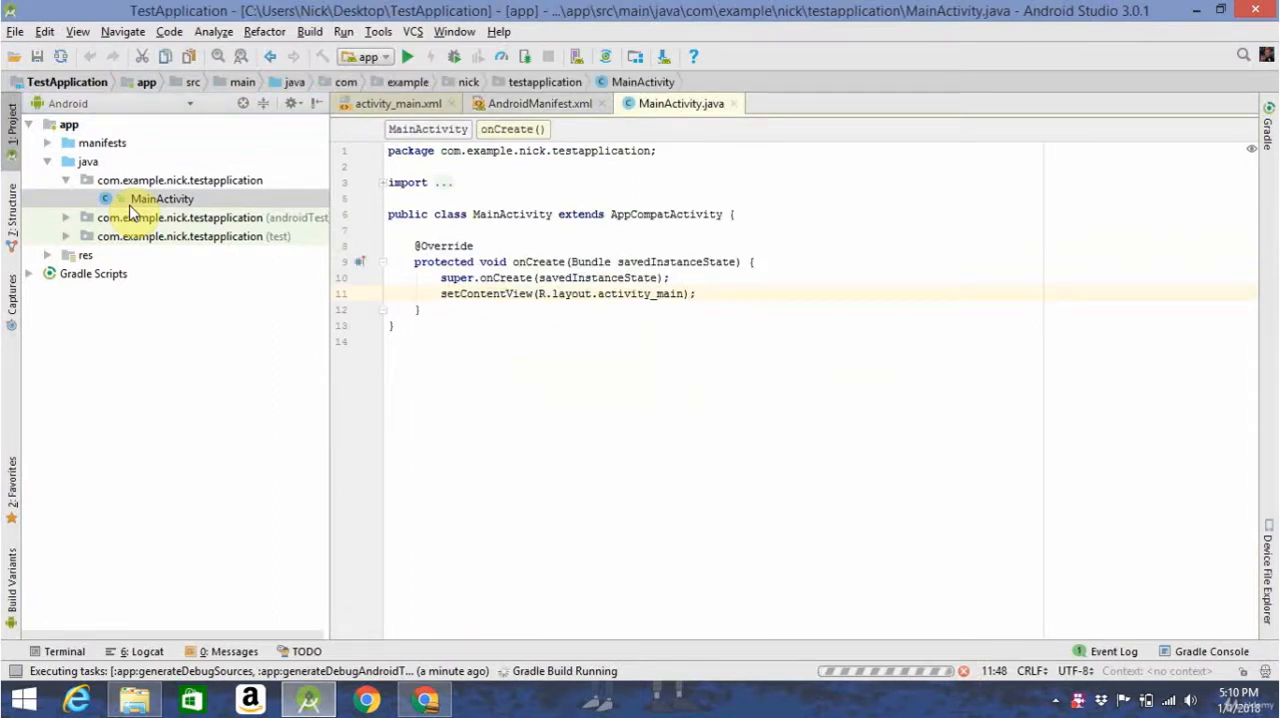
{"action": "mouse_move", "coordinate": [840, 380]}
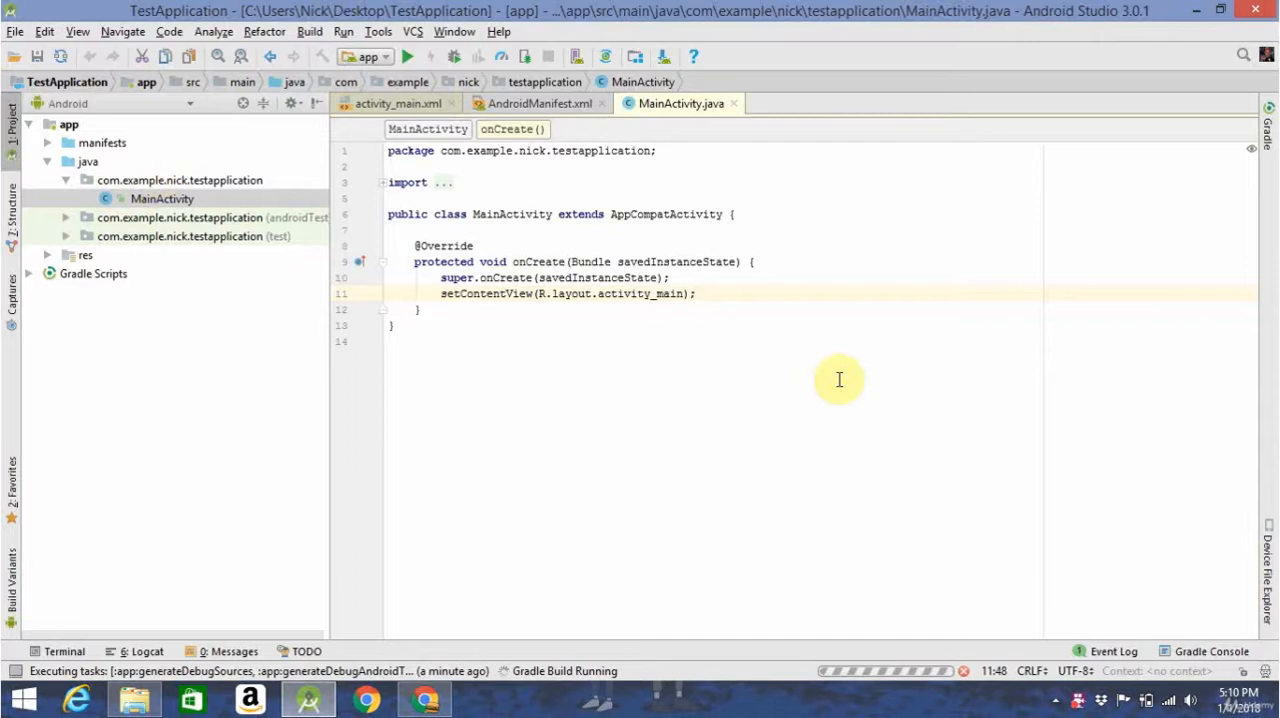
{"action": "mouse_move", "coordinate": [496, 320]}
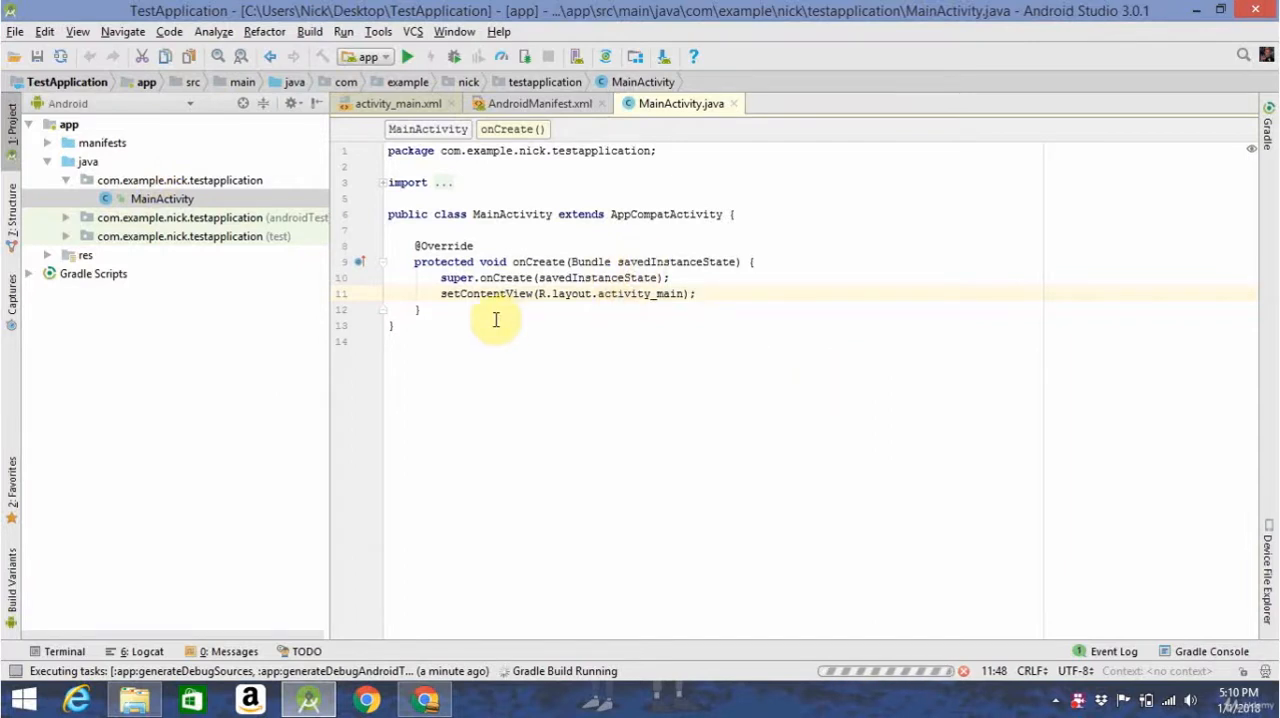
Expand res > layout to reveal and select activity_main.xml.
{"action": "left_click", "coordinate": [48, 256]}
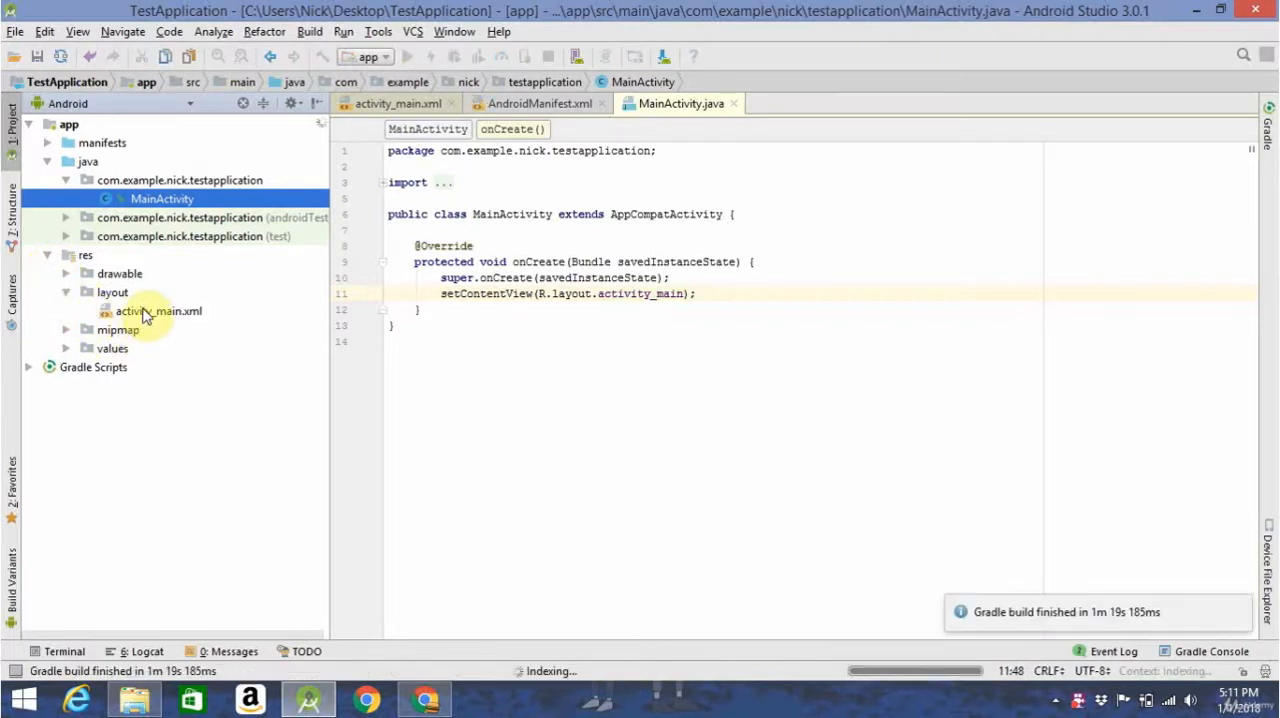
{"action": "left_click", "coordinate": [160, 312]}
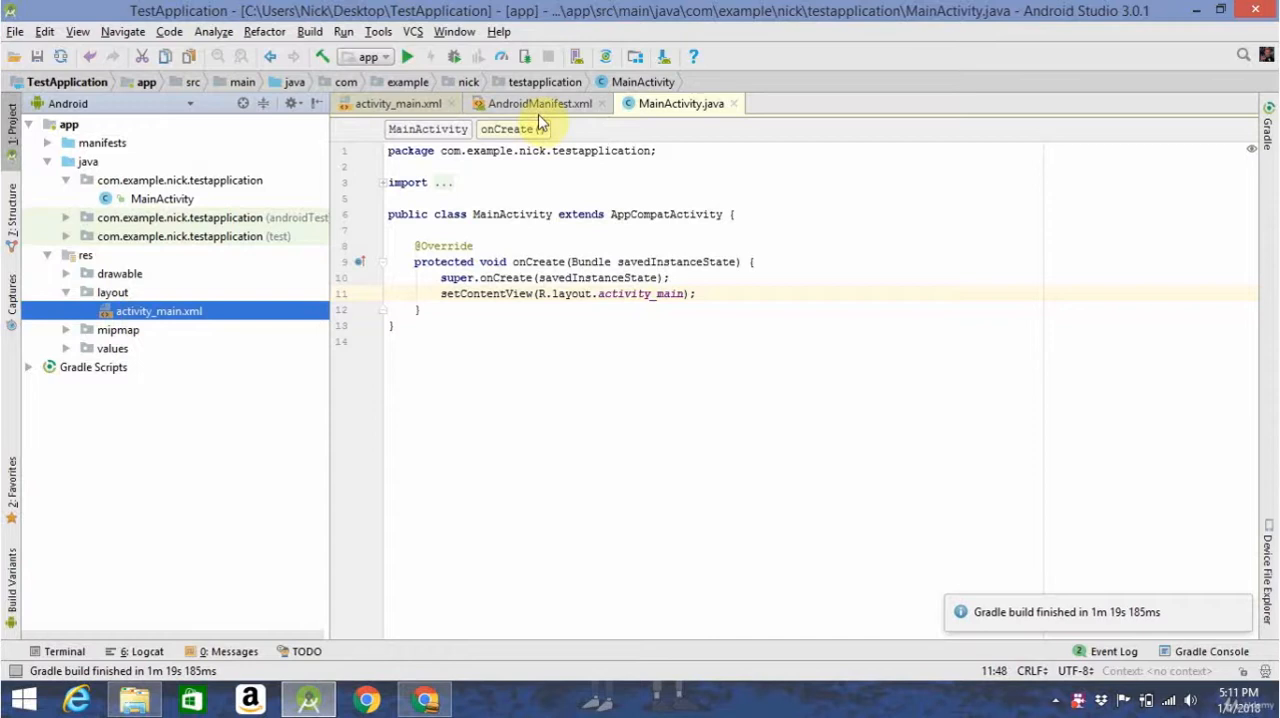
{"action": "mouse_move", "coordinate": [618, 388]}
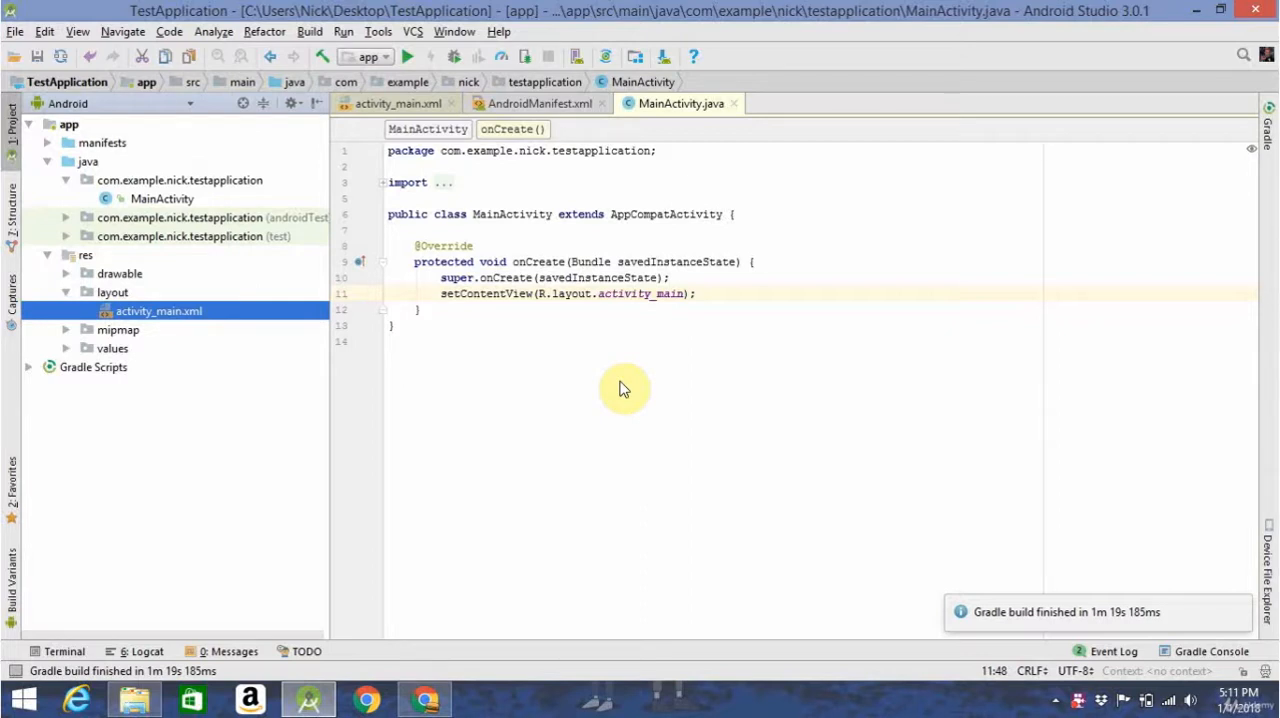
{"action": "mouse_move", "coordinate": [980, 592]}
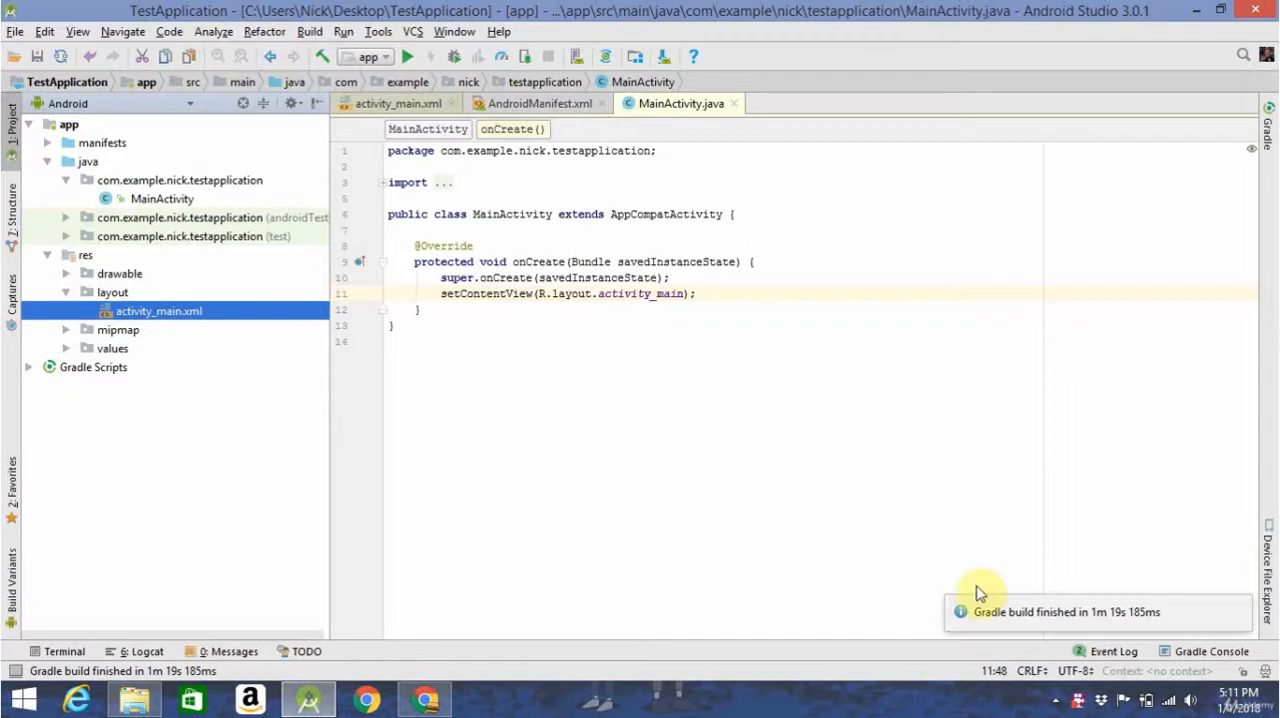